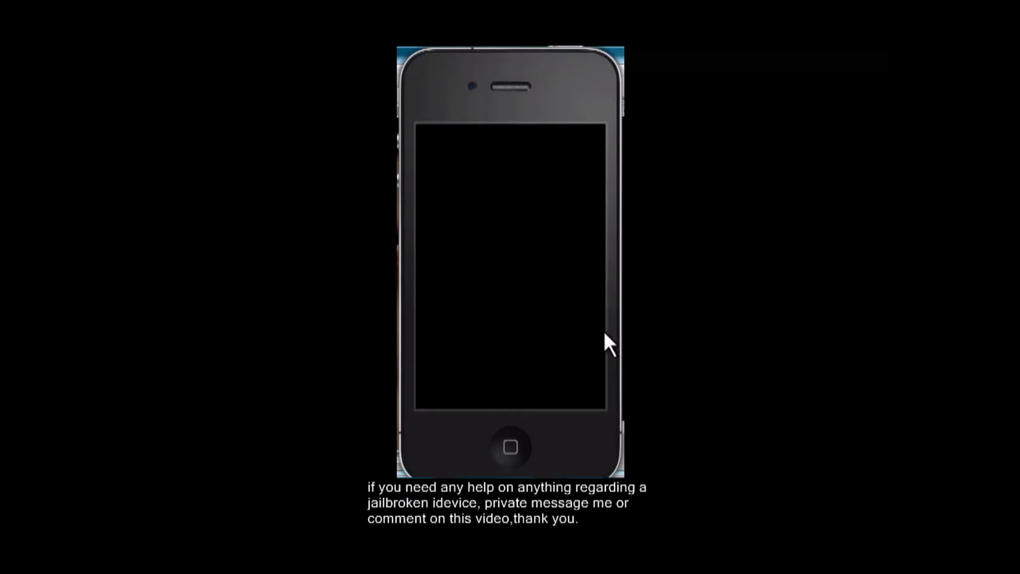
pyautogui.moveTo(610, 353)
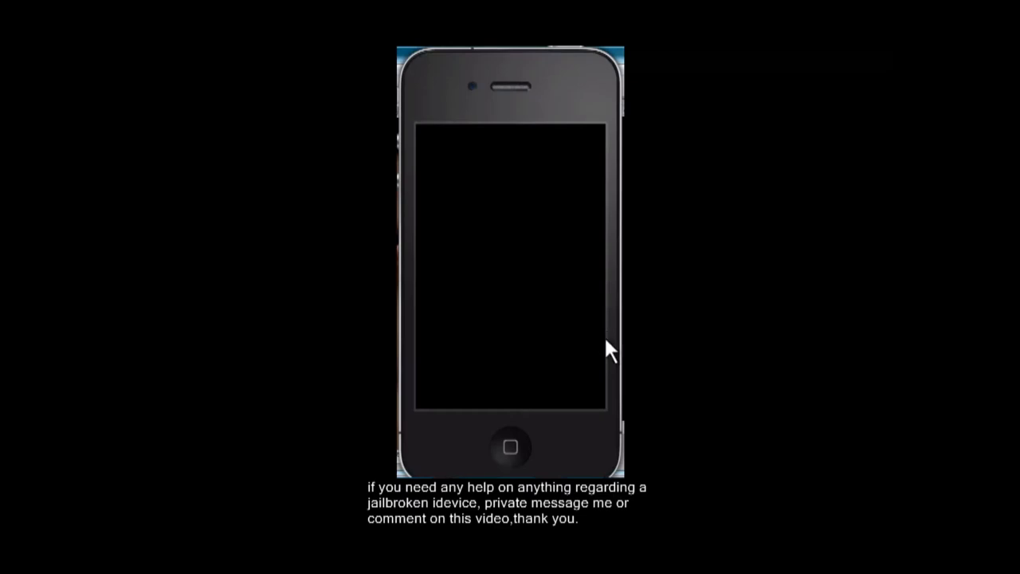
pyautogui.moveTo(594, 339)
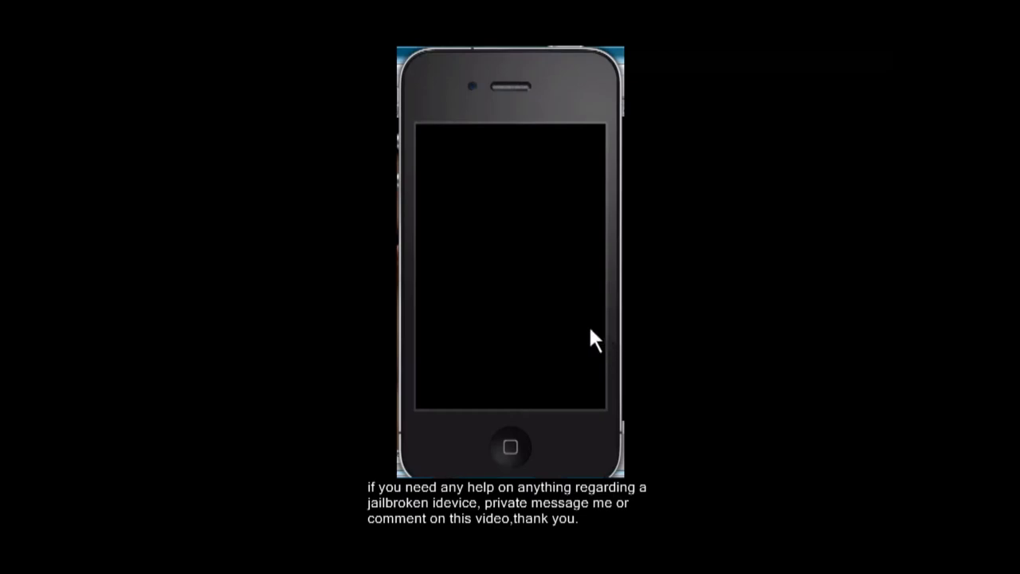
pyautogui.moveTo(569, 351)
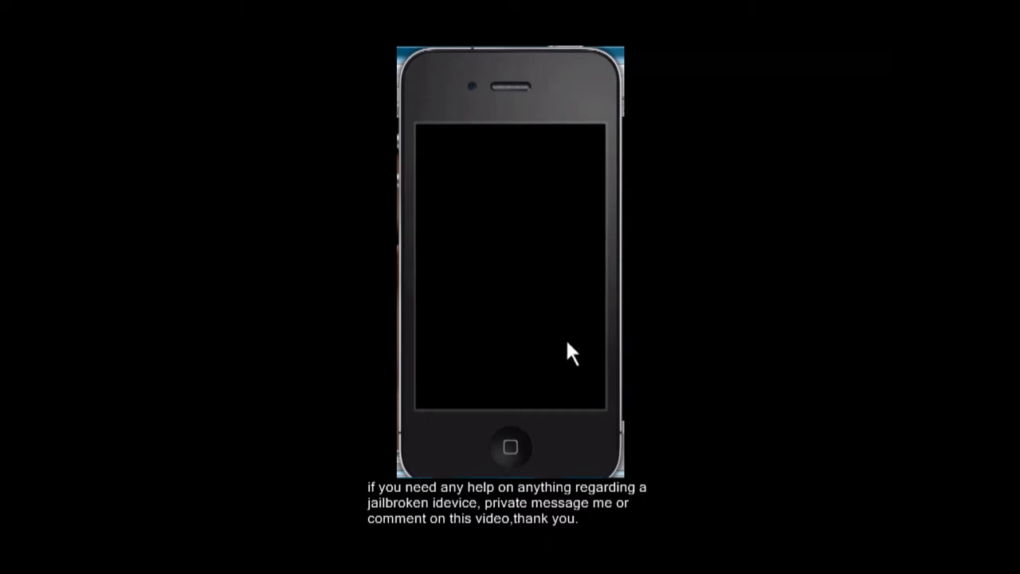
pyautogui.moveTo(555, 368)
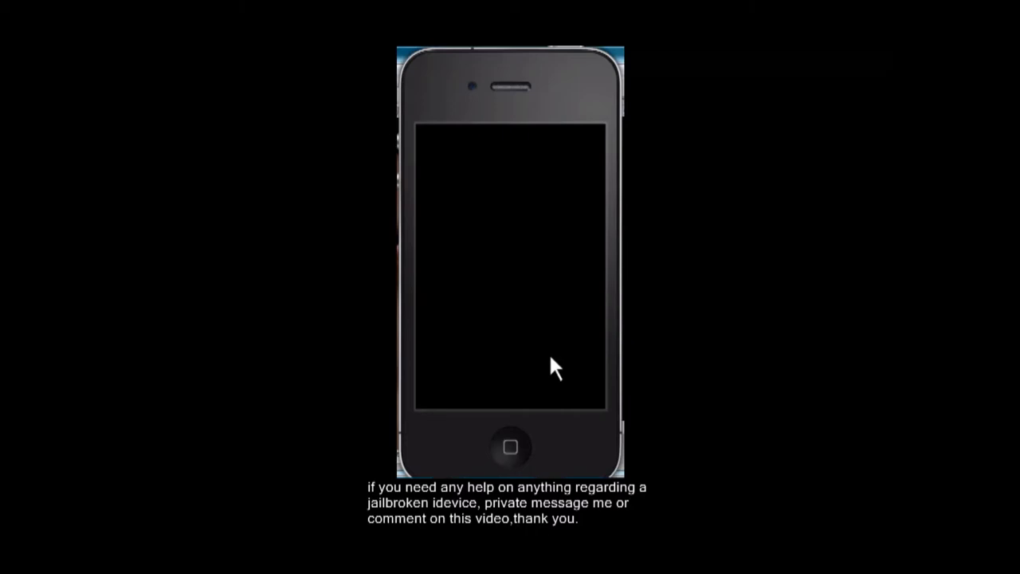
pyautogui.moveTo(553, 380)
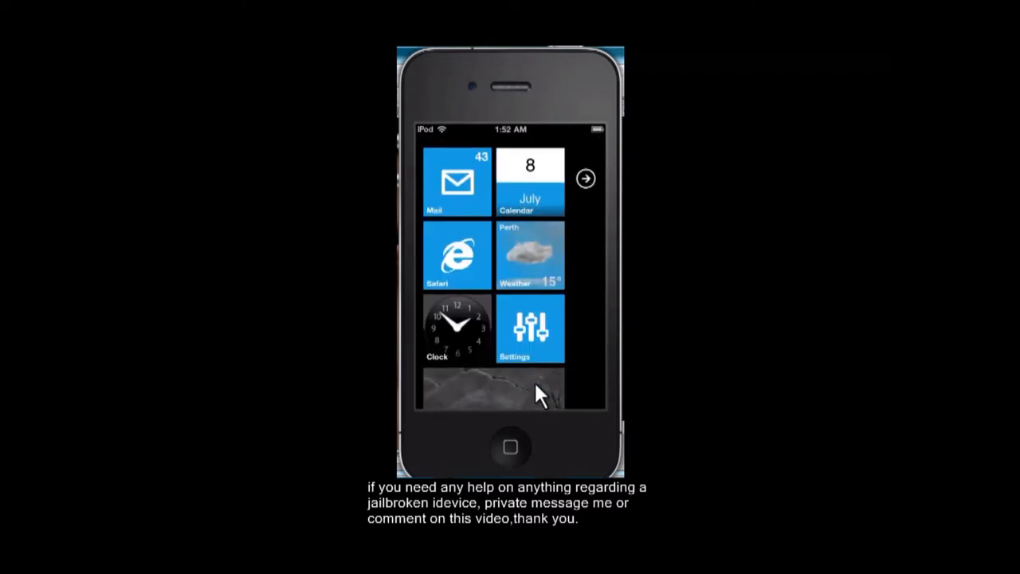
# Step: Scroll down the tiled start screen and launch Cydia from its tile
pyautogui.scroll(-3)
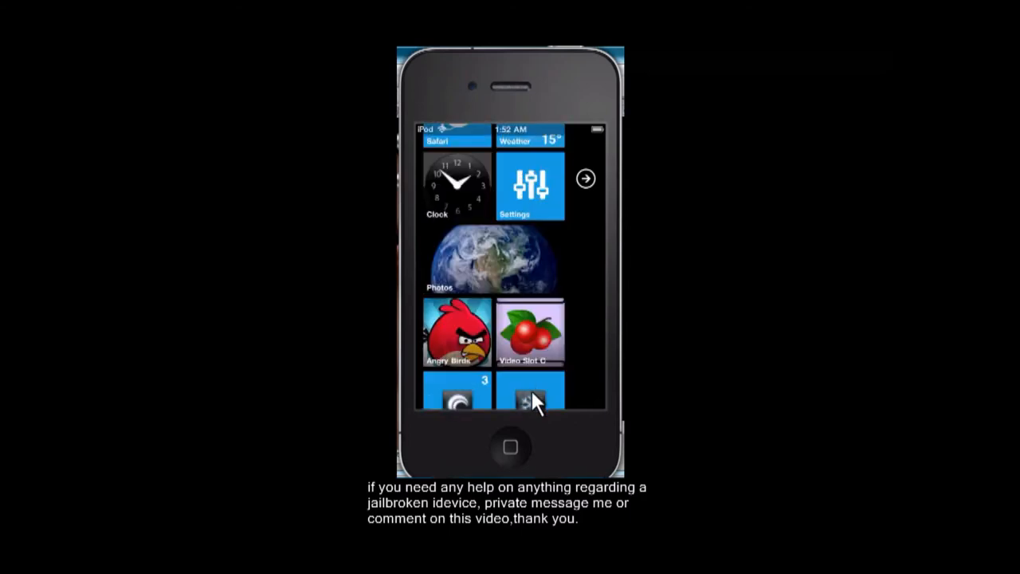
pyautogui.click(532, 398)
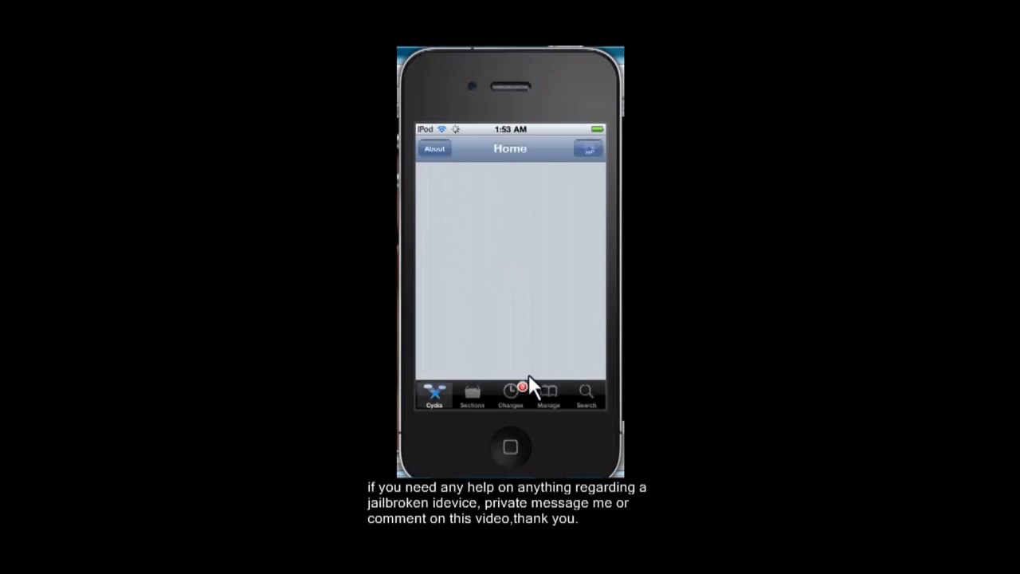
# Step: Search Cydia for 'Safari download manager', then return to the start screen
pyautogui.click(585, 394)
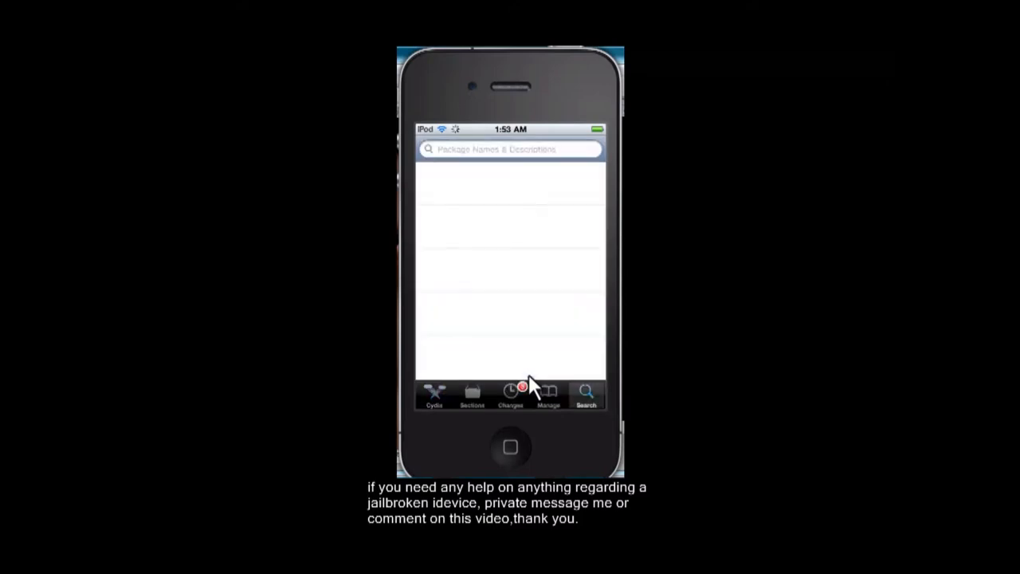
pyautogui.click(510, 149)
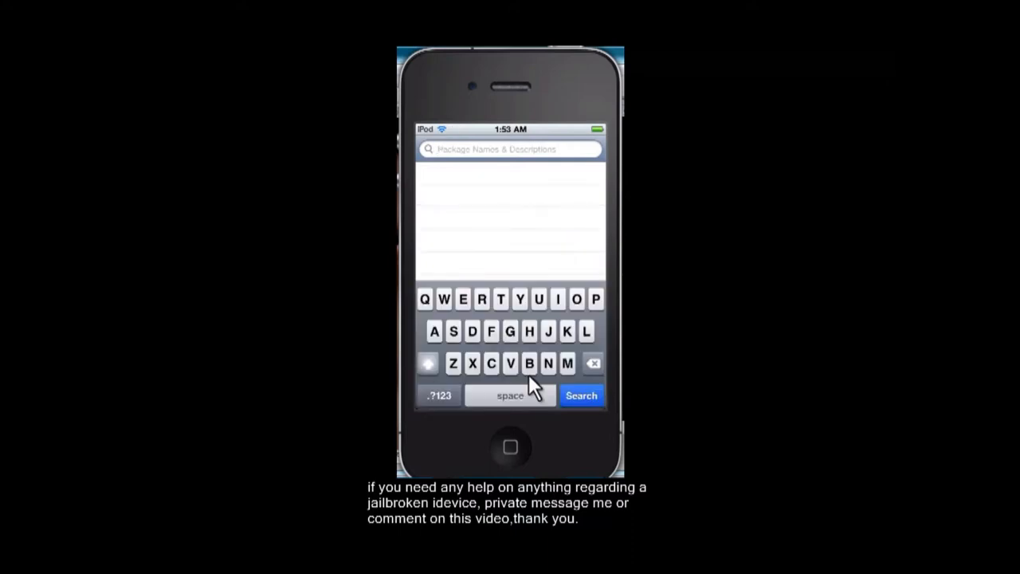
pyautogui.click(538, 299)
pyautogui.write('Safari download manager')
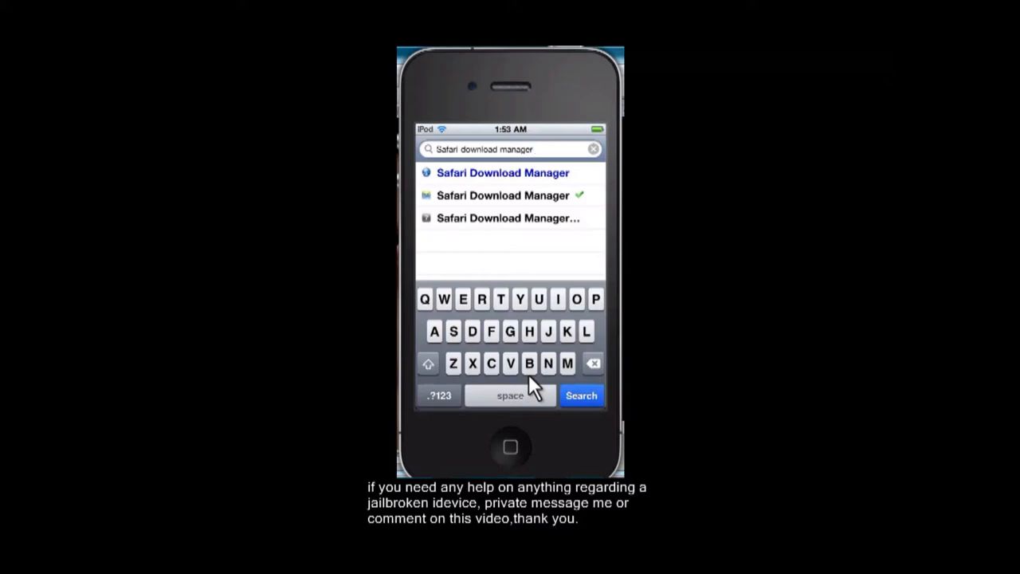
pyautogui.click(580, 395)
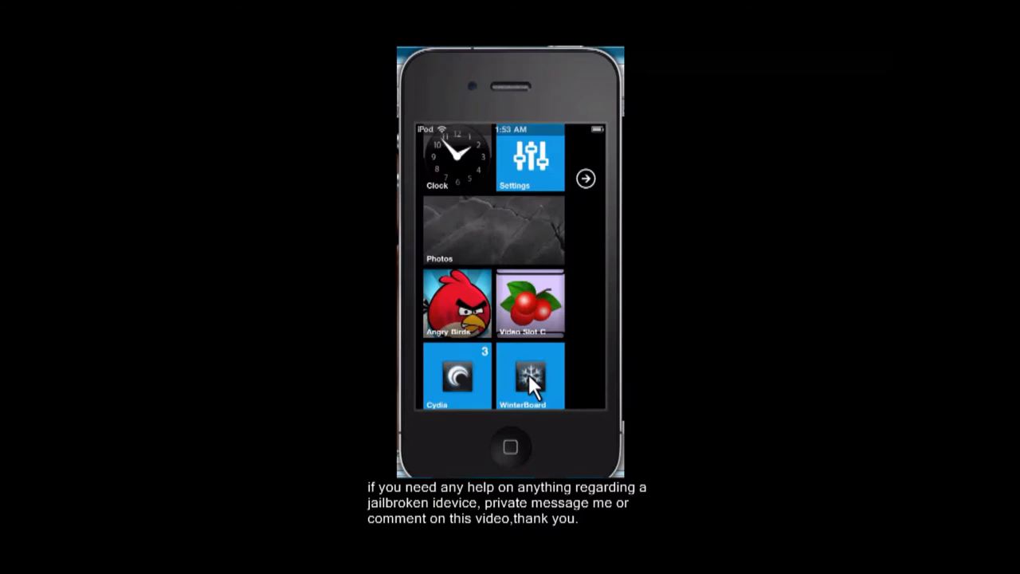
# Step: Scroll down the start screen to reach the Safari tile
pyautogui.scroll(-3)
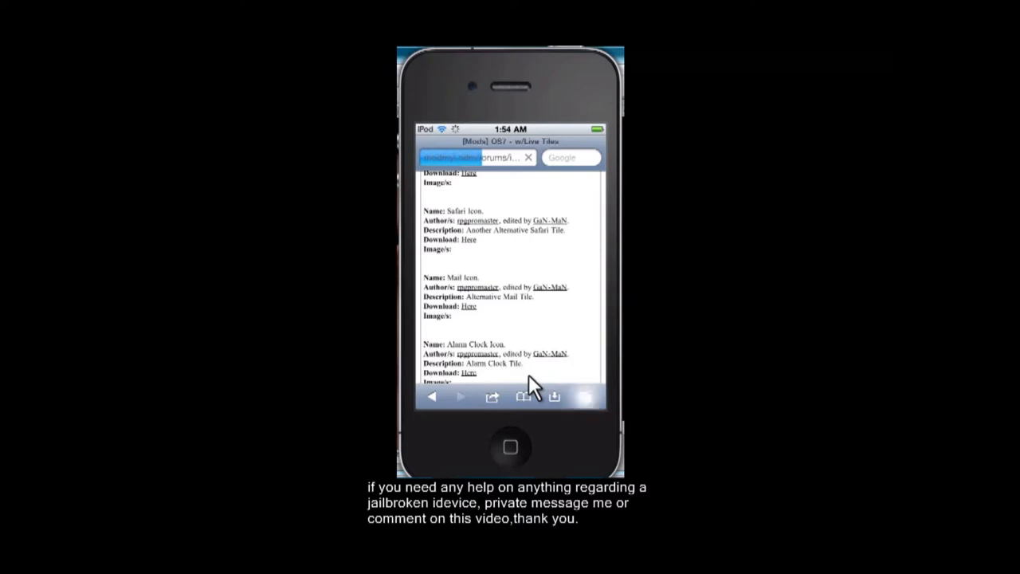
# Step: Google 'modmyi os7 mods' and open the OS7 w/Live Tiles ModMyi thread
pyautogui.click(523, 397)
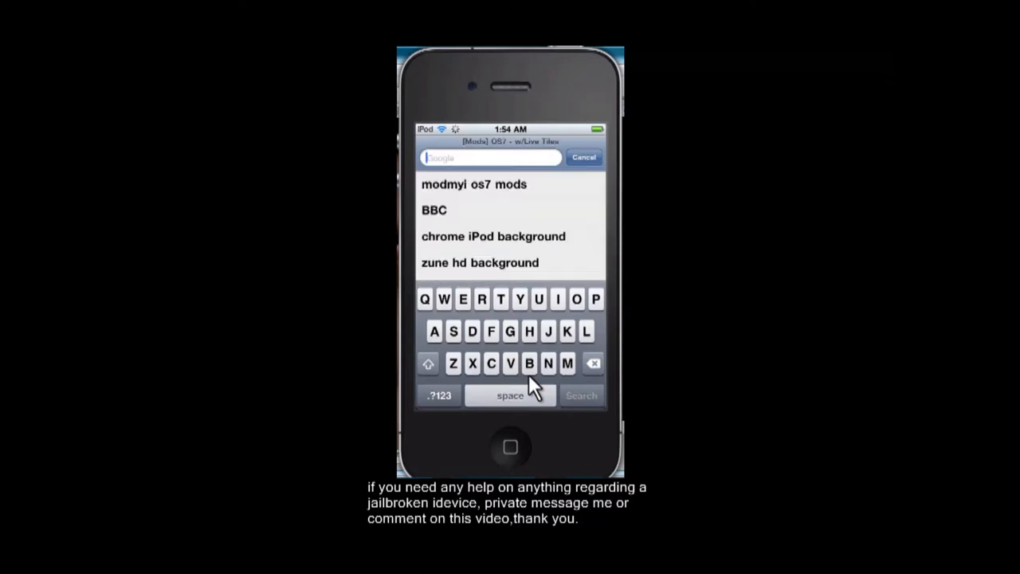
pyautogui.write('mockup o')
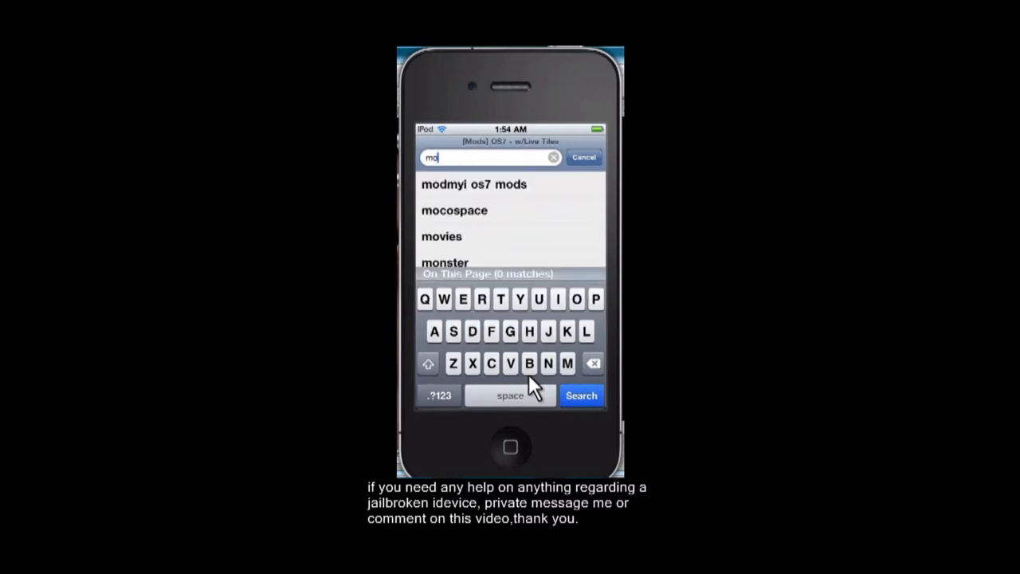
pyautogui.click(581, 395)
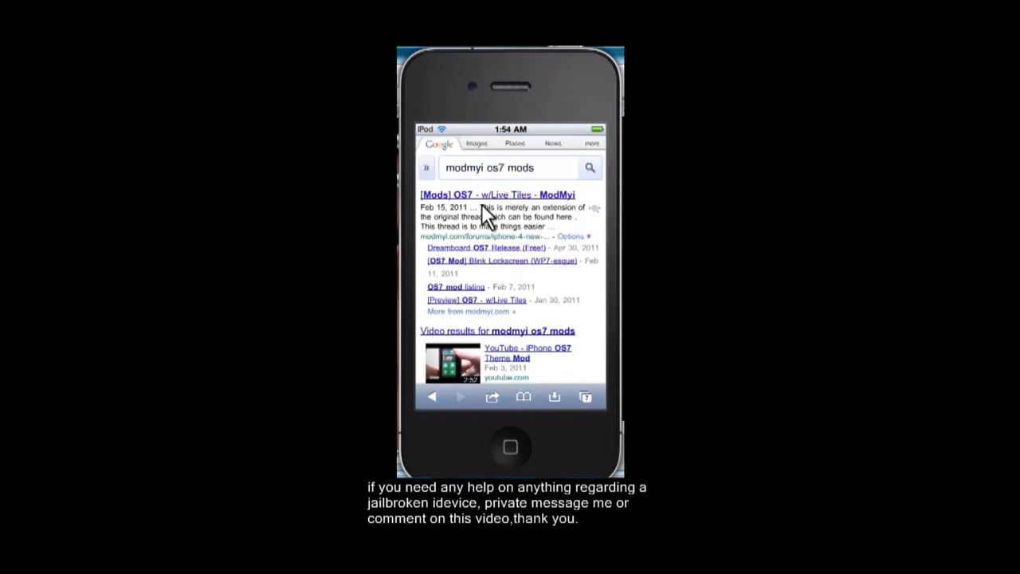
pyautogui.moveTo(598, 243)
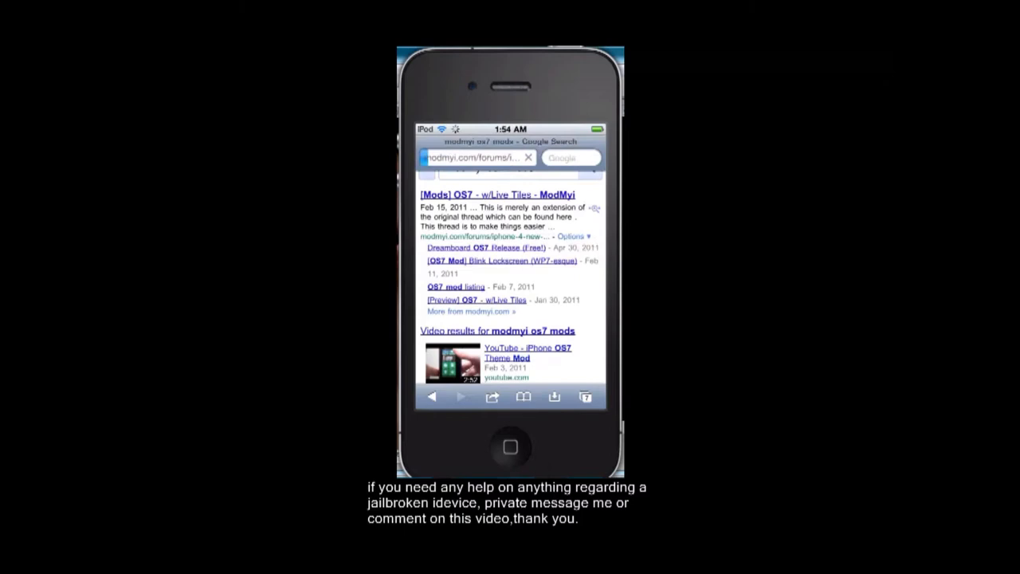
pyautogui.click(470, 157)
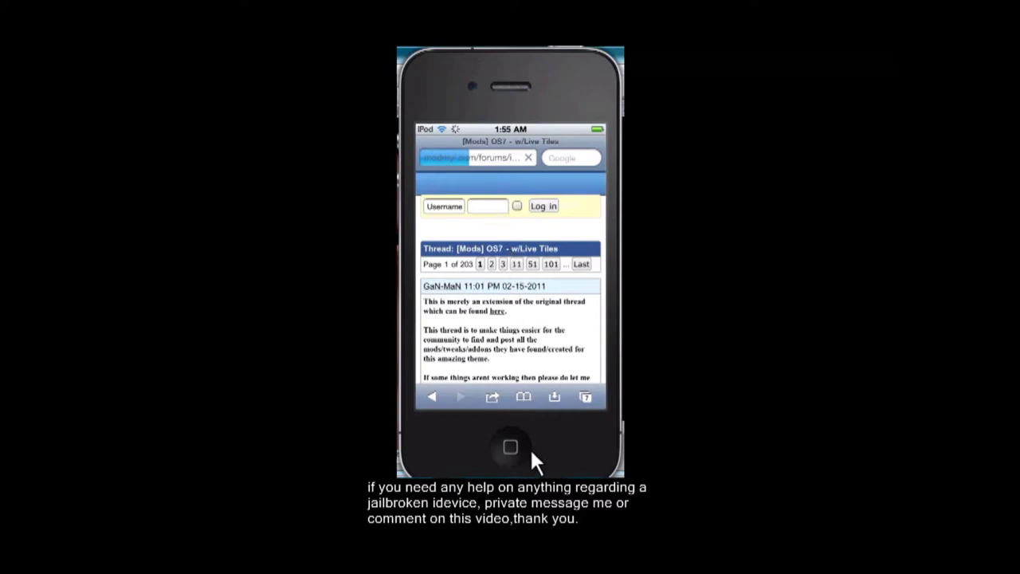
pyautogui.moveTo(585, 434)
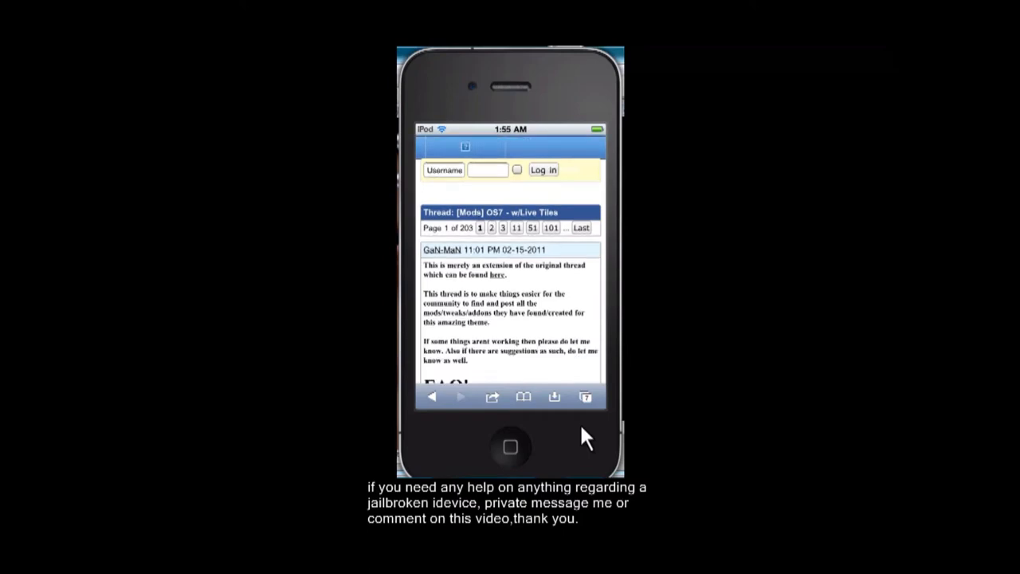
# Step: Scroll the forum thread to the Cydia Icon entry and its download link
pyautogui.scroll(-3)
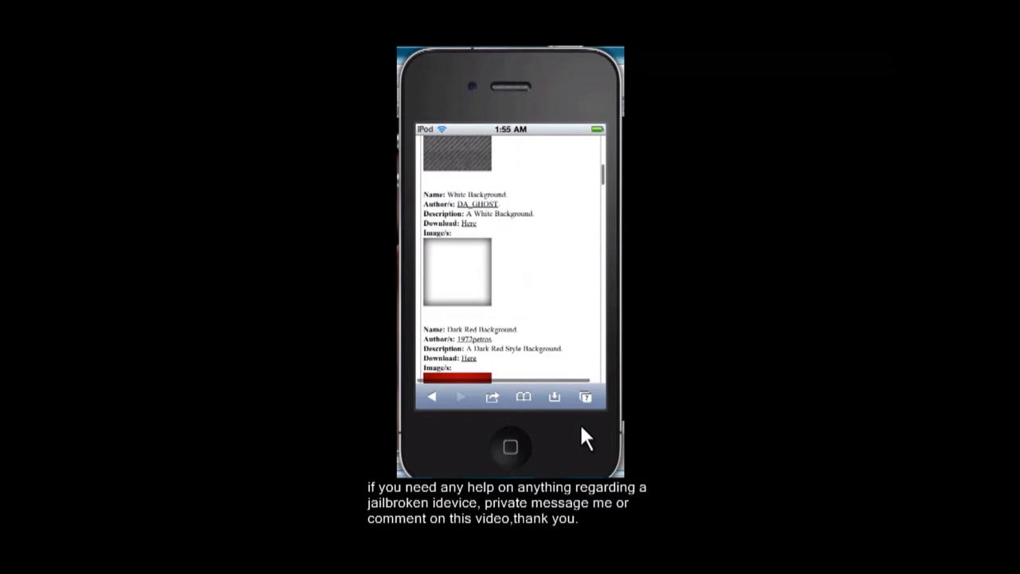
pyautogui.scroll(-3)
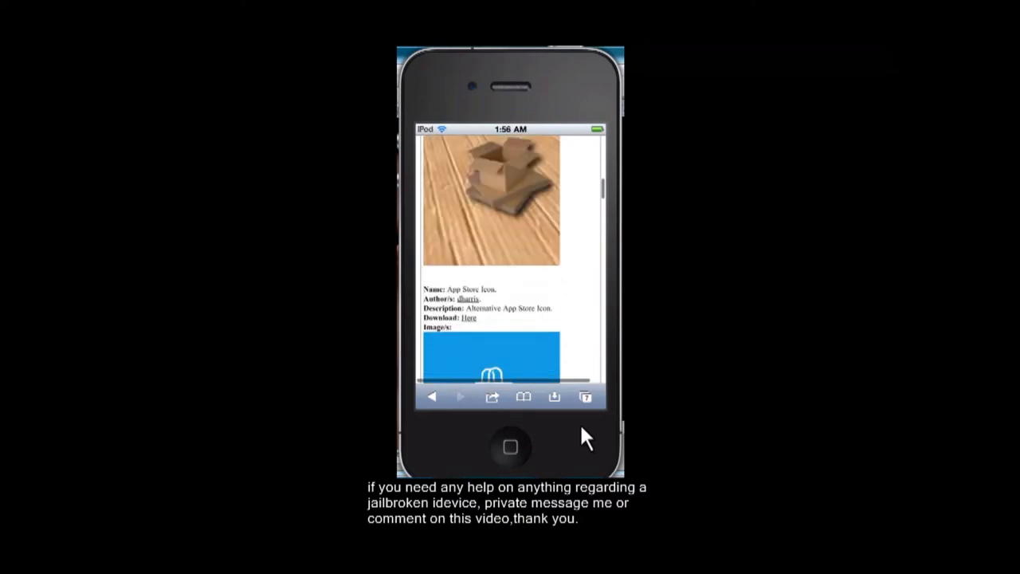
pyautogui.scroll(3)
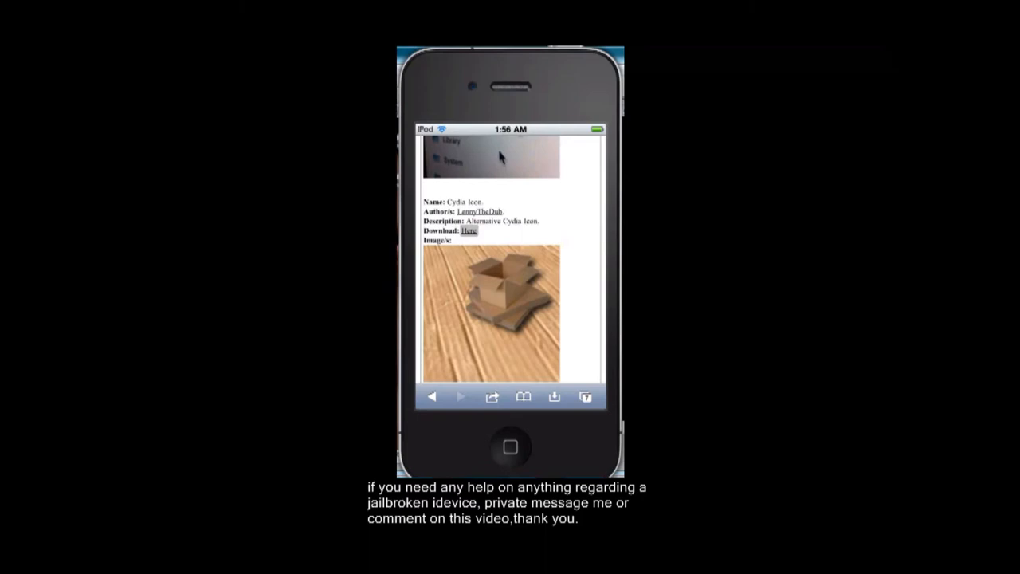
# Step: Download com.saurik.Cydia.zip from the Cydia Icon entry's MediaFire link
pyautogui.click(468, 231)
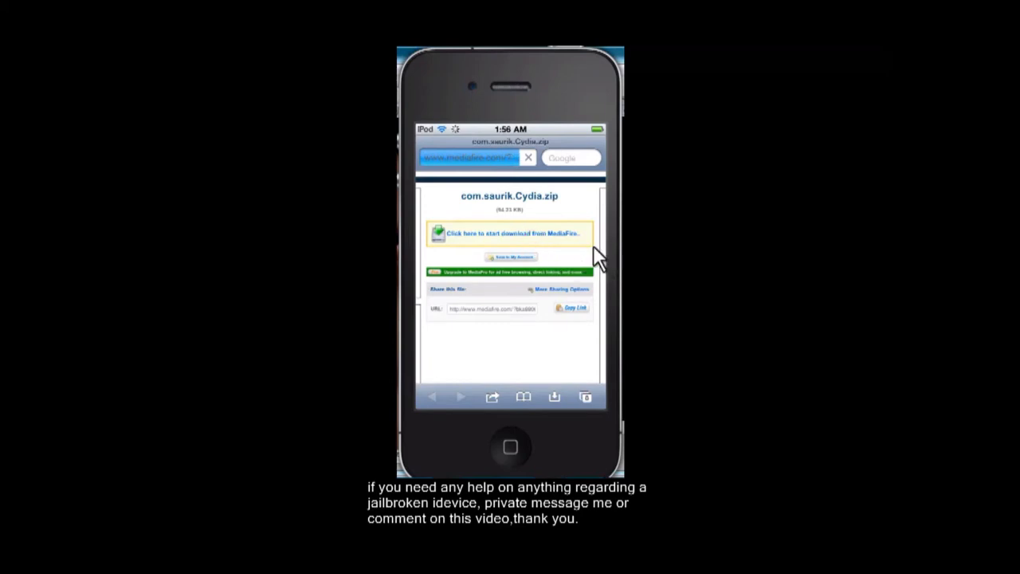
pyautogui.moveTo(601, 301)
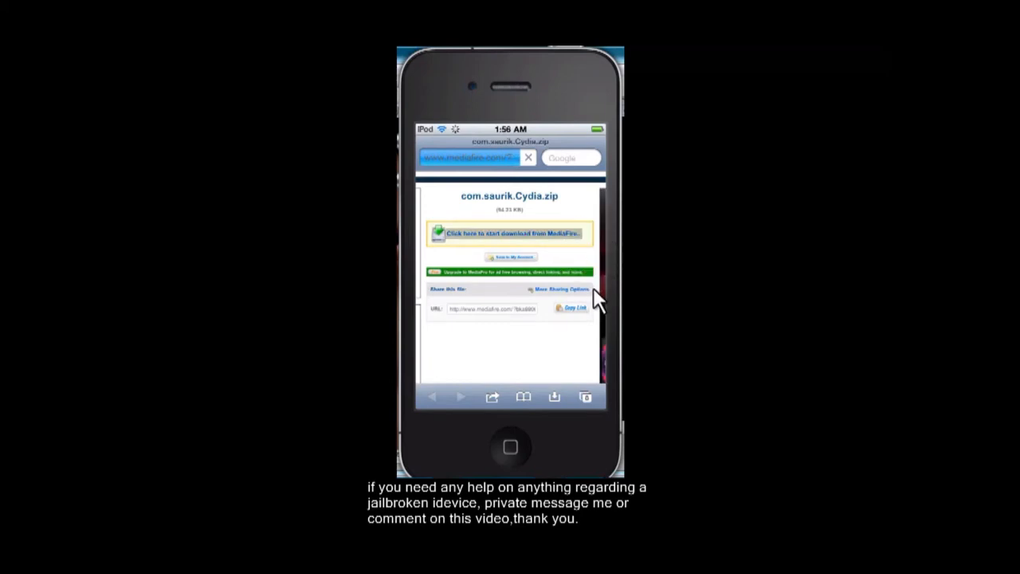
pyautogui.click(510, 234)
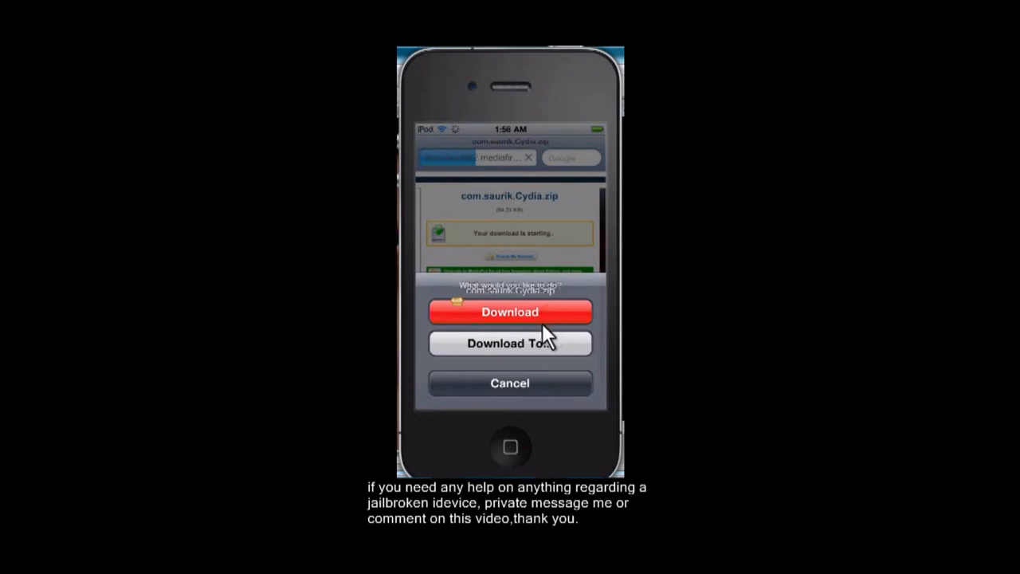
pyautogui.click(509, 311)
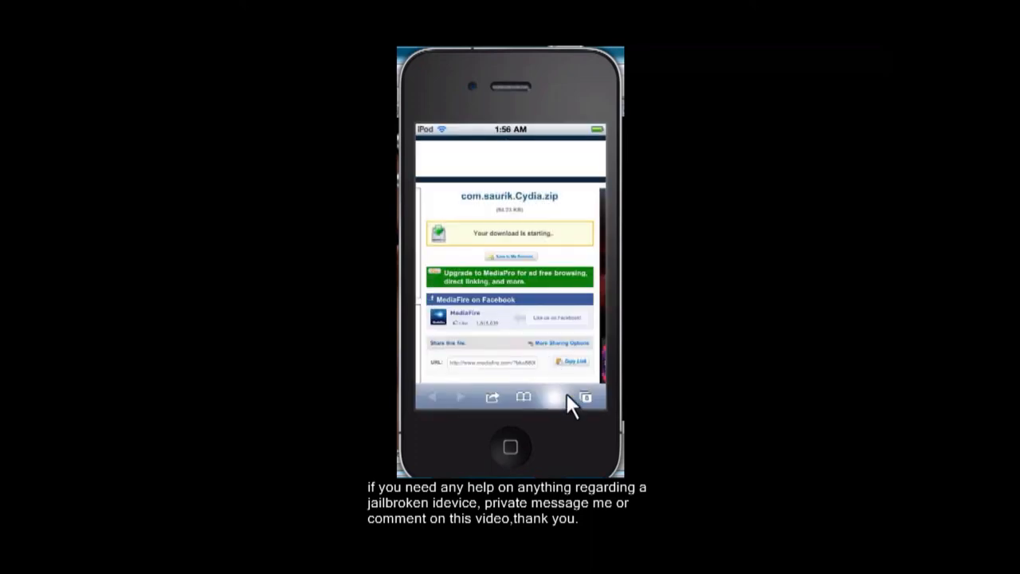
pyautogui.moveTo(565, 410)
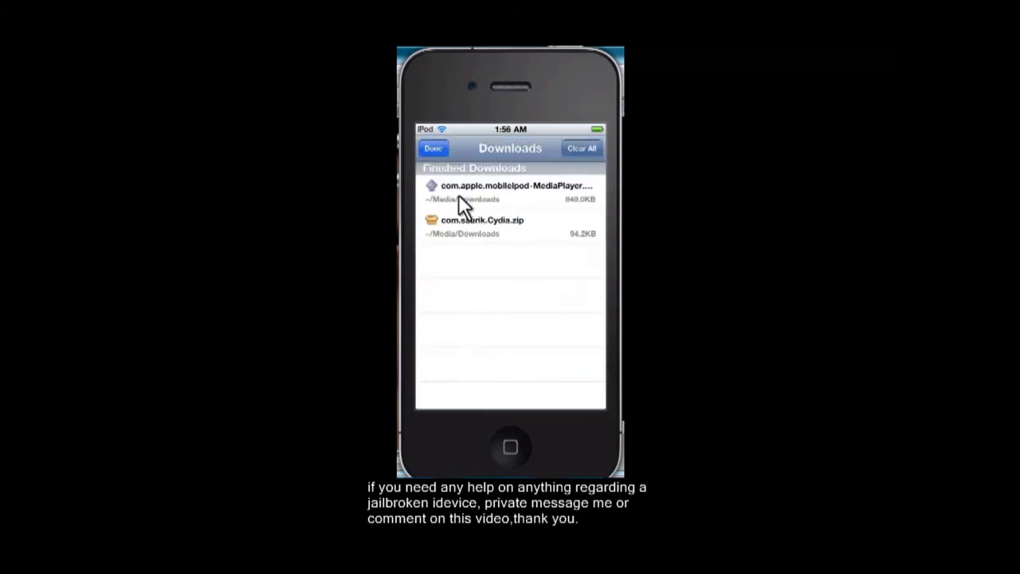
pyautogui.moveTo(521, 239)
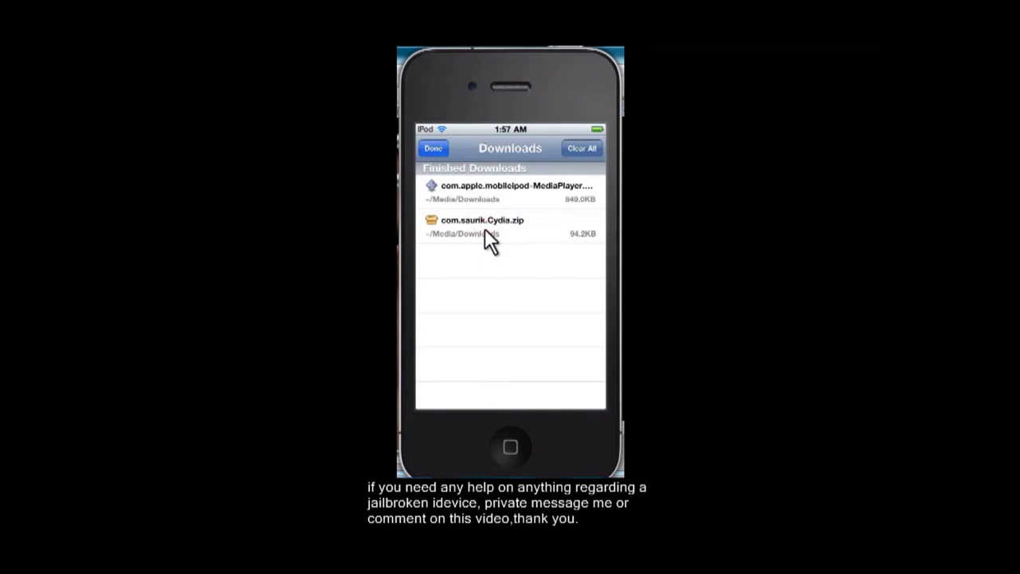
# Step: Open the finished com.saurik.Cydia.zip download in iFile
pyautogui.click(482, 227)
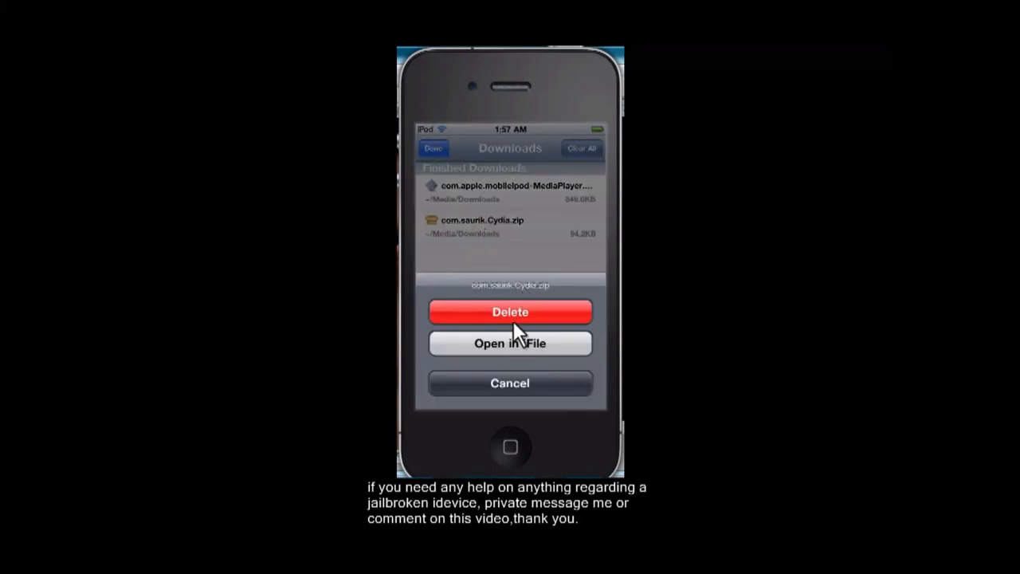
pyautogui.moveTo(516, 350)
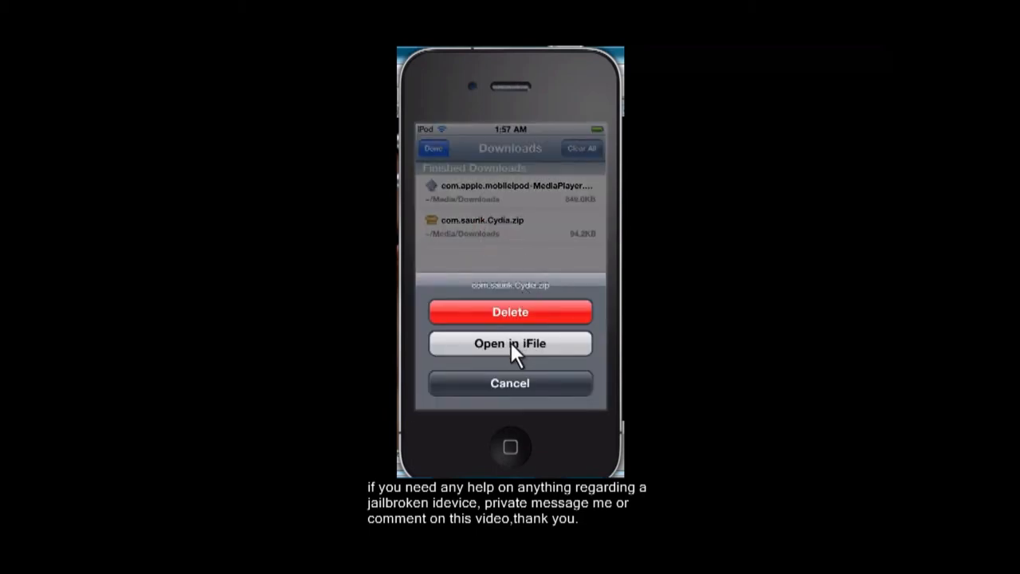
pyautogui.moveTo(584, 359)
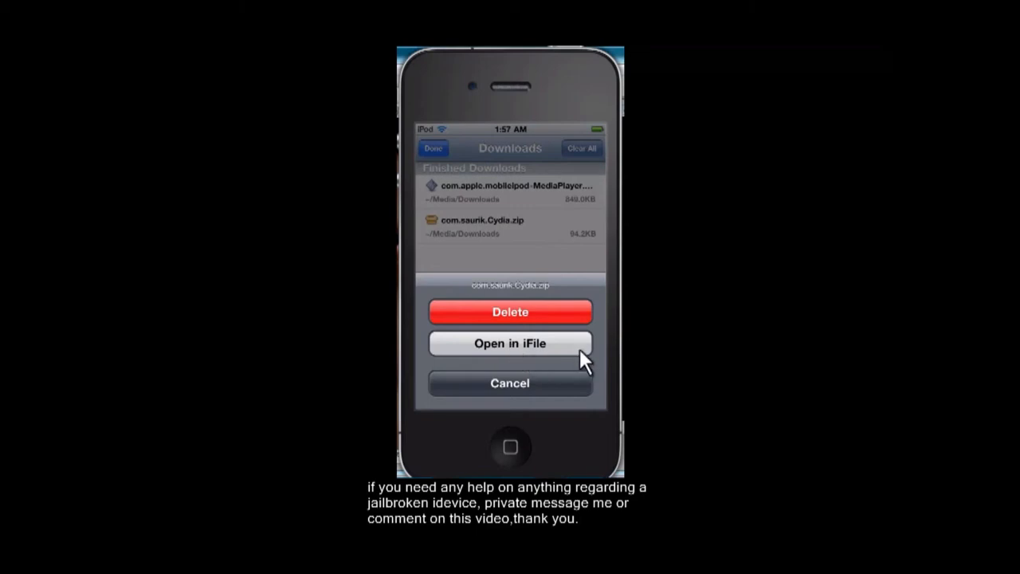
pyautogui.click(509, 343)
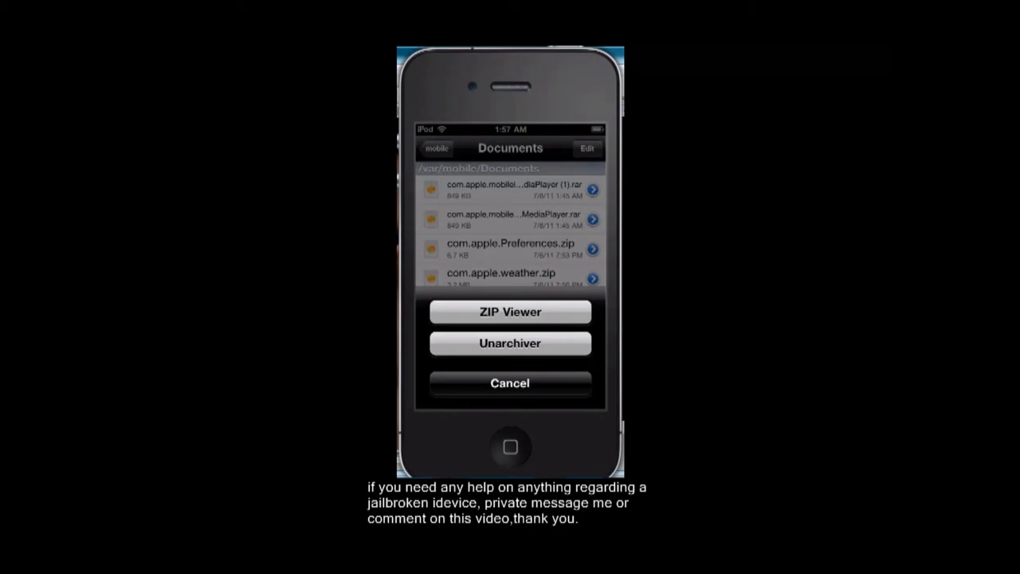
# Step: View com.saurik.Cydia.zip in ZIP Viewer, extract all its files, and close the archive
pyautogui.click(509, 310)
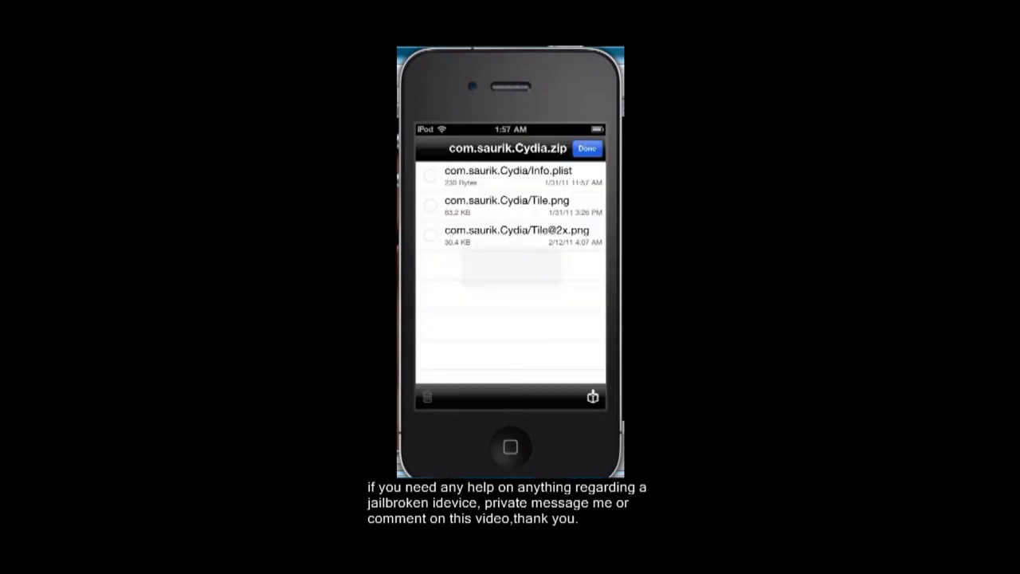
pyautogui.click(592, 396)
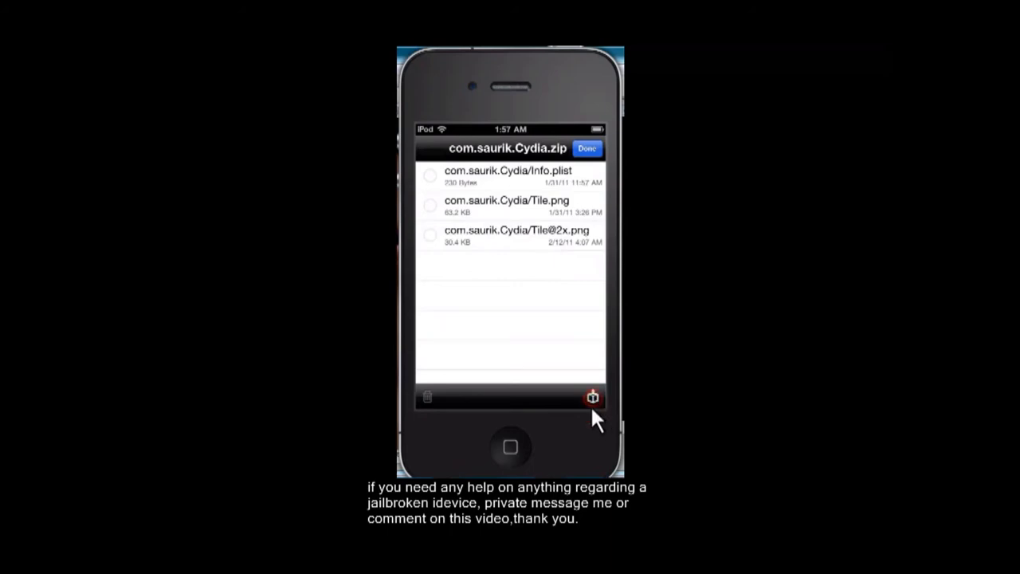
pyautogui.moveTo(490, 414)
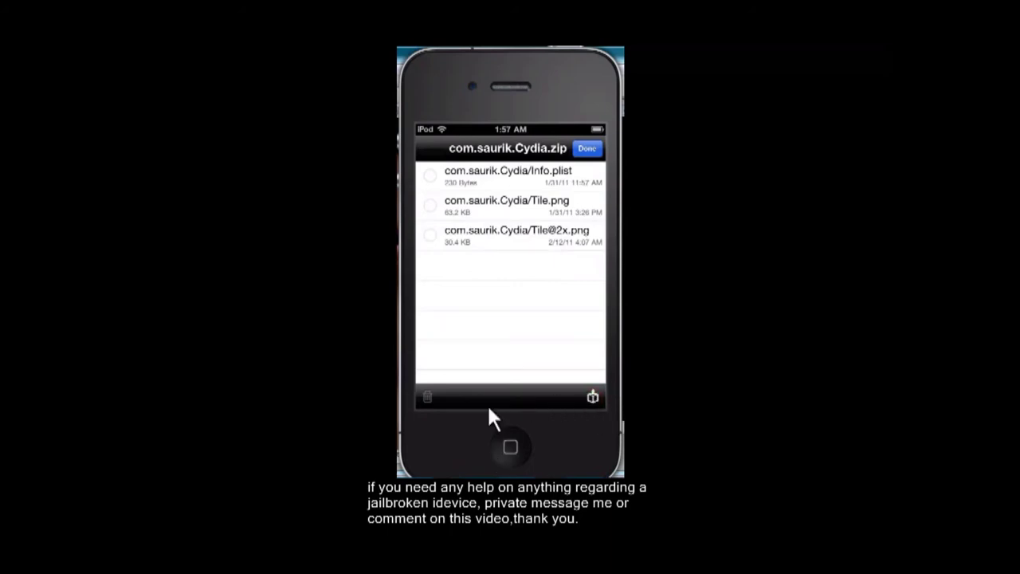
pyautogui.click(592, 396)
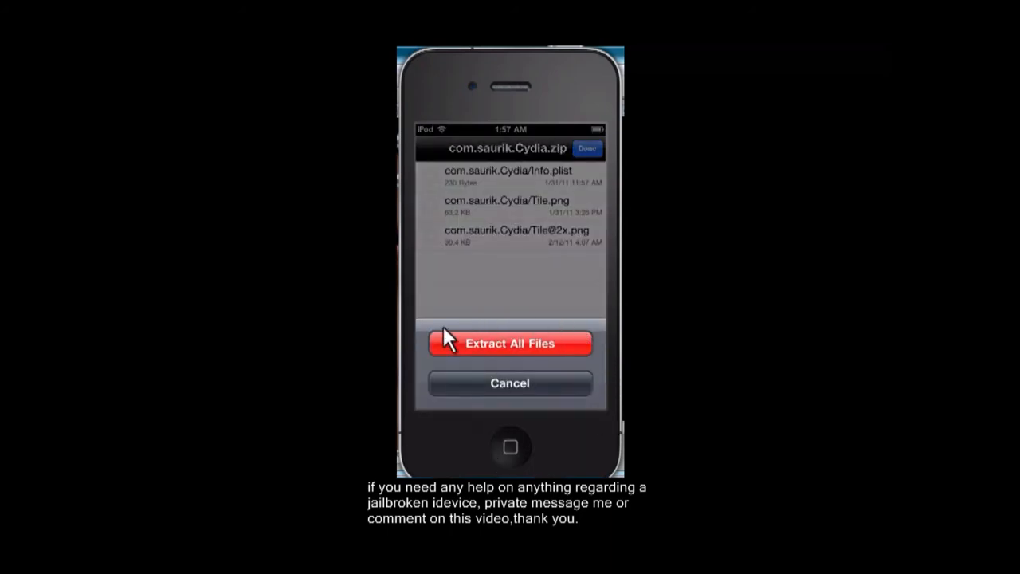
pyautogui.moveTo(446, 341)
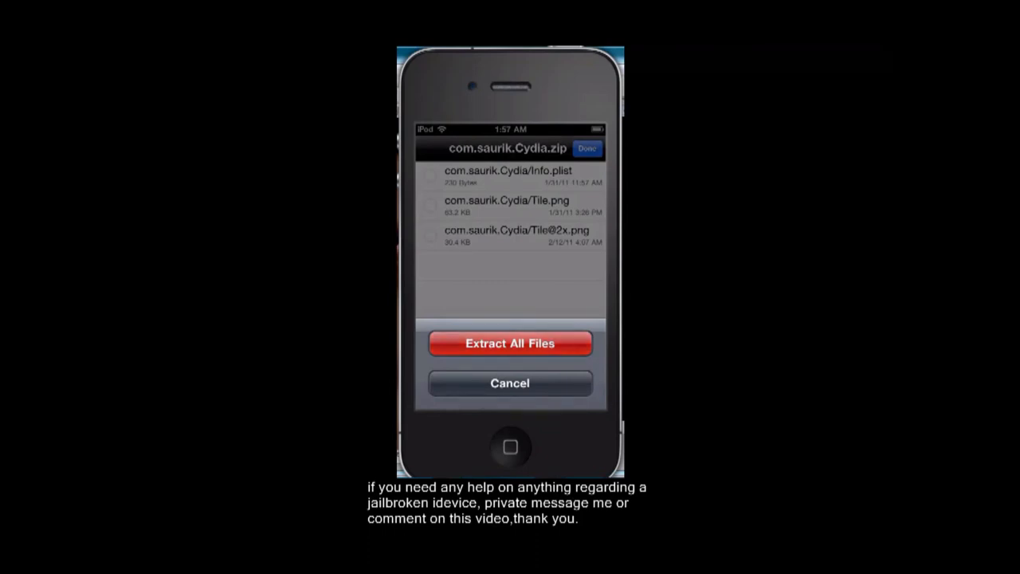
pyautogui.moveTo(478, 243)
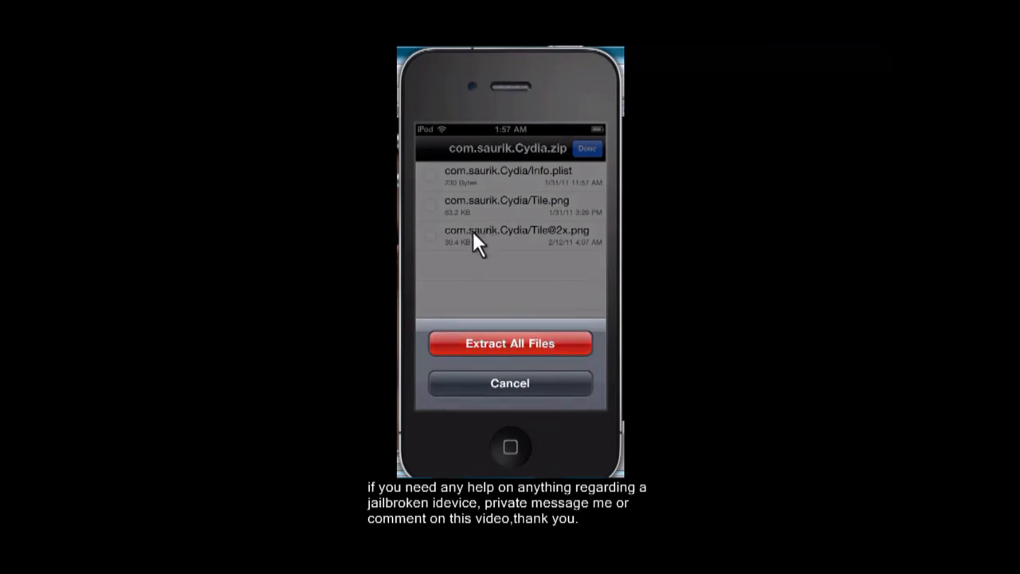
pyautogui.click(509, 382)
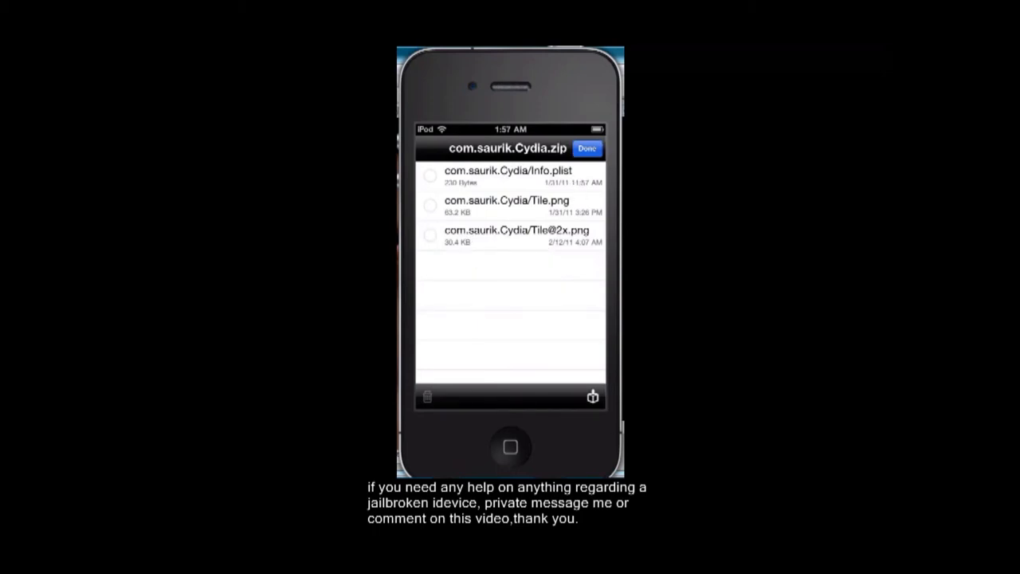
pyautogui.moveTo(572, 176)
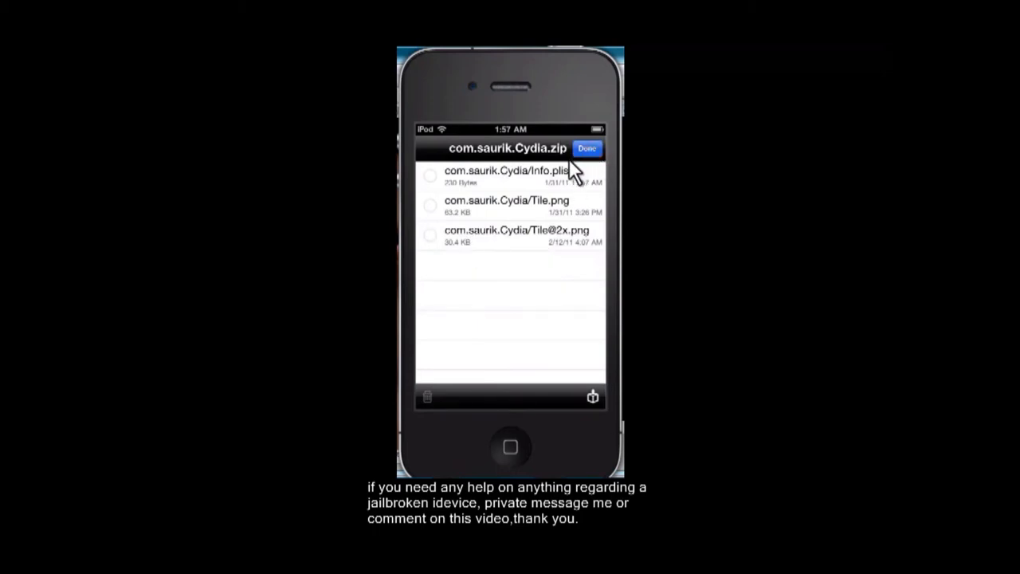
pyautogui.click(587, 149)
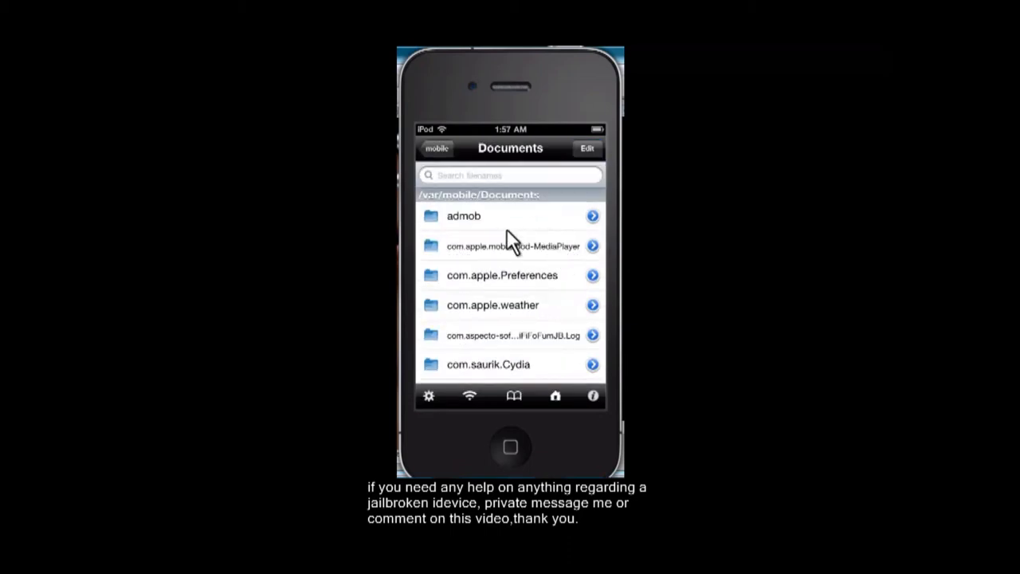
pyautogui.moveTo(518, 383)
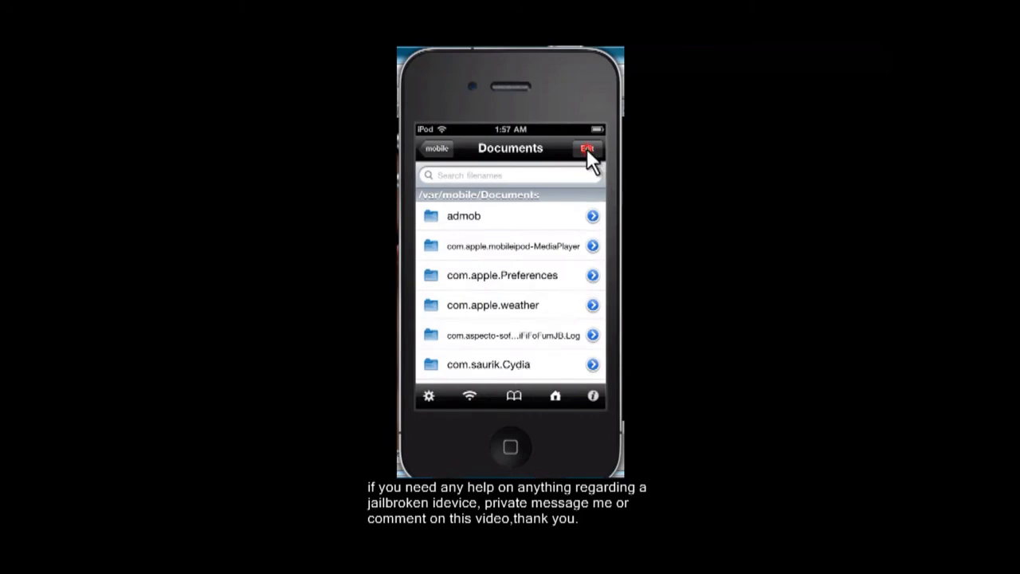
# Step: Select the com.saurik.Cydia folder in Documents and cut it
pyautogui.click(588, 149)
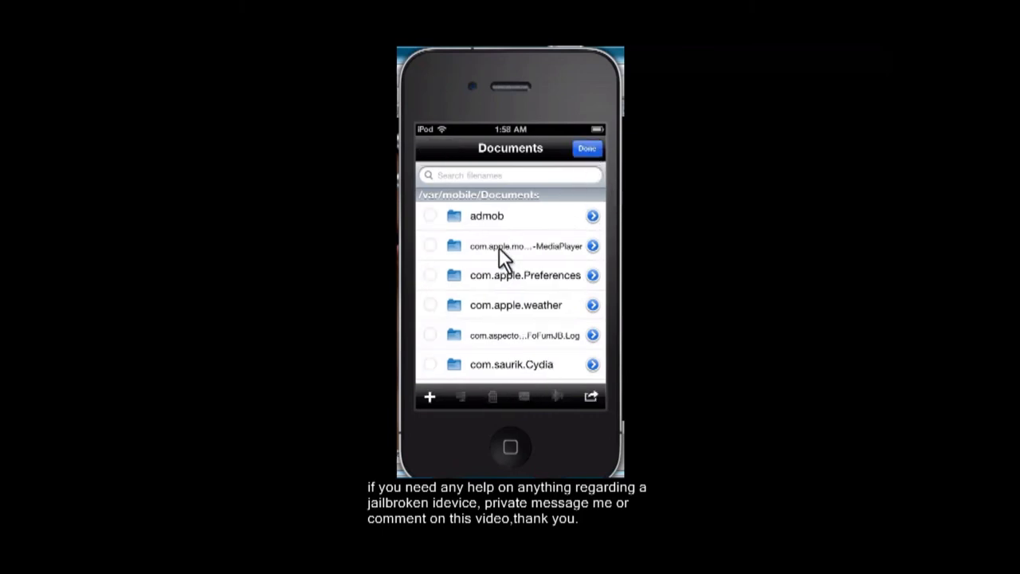
pyautogui.moveTo(438, 375)
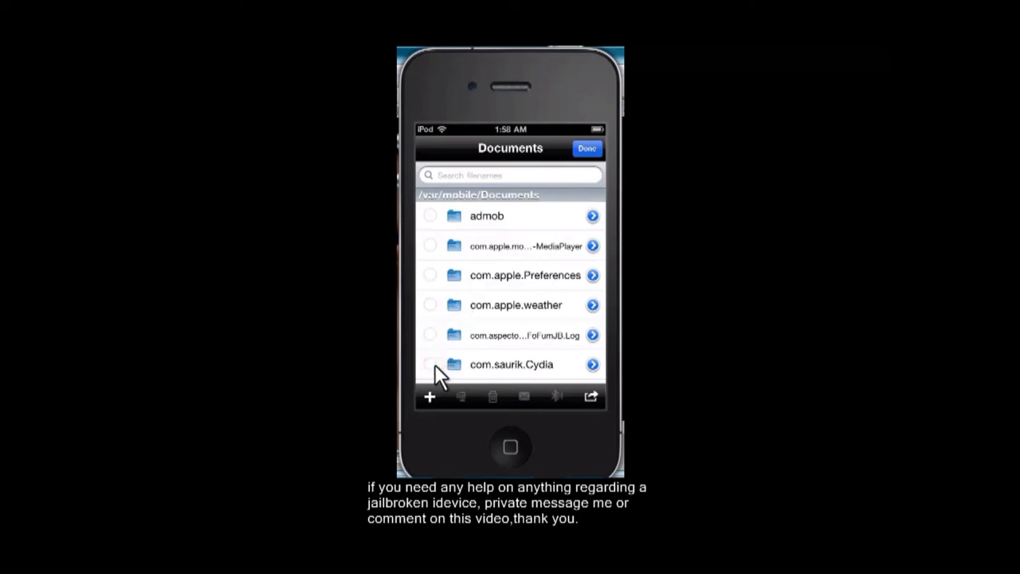
pyautogui.click(430, 364)
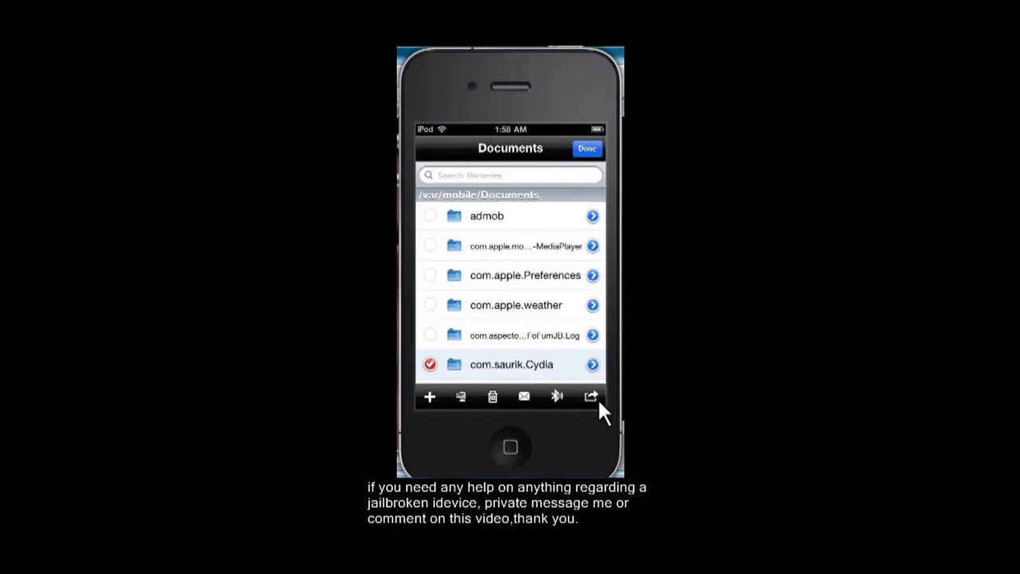
pyautogui.click(590, 396)
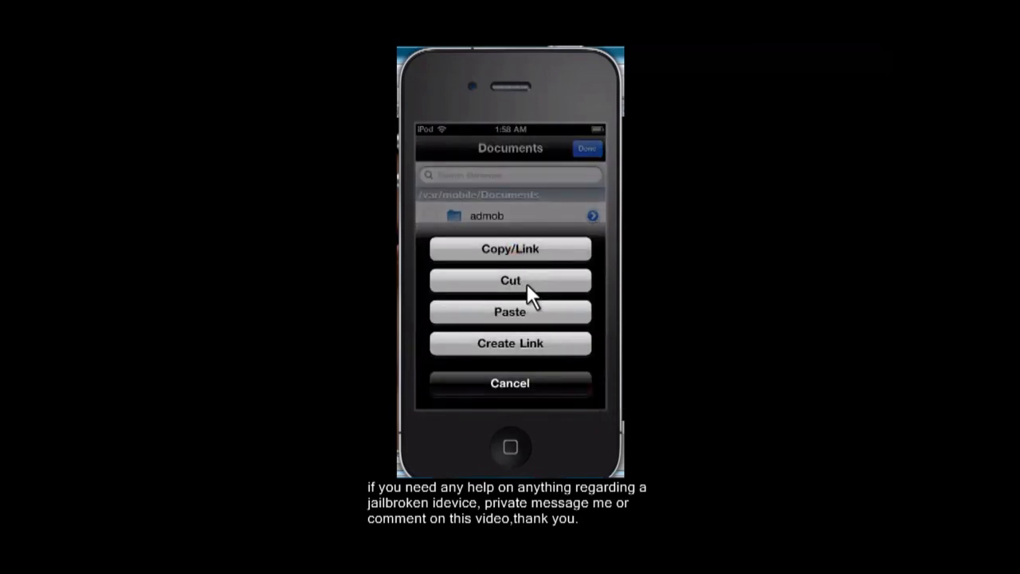
pyautogui.click(509, 382)
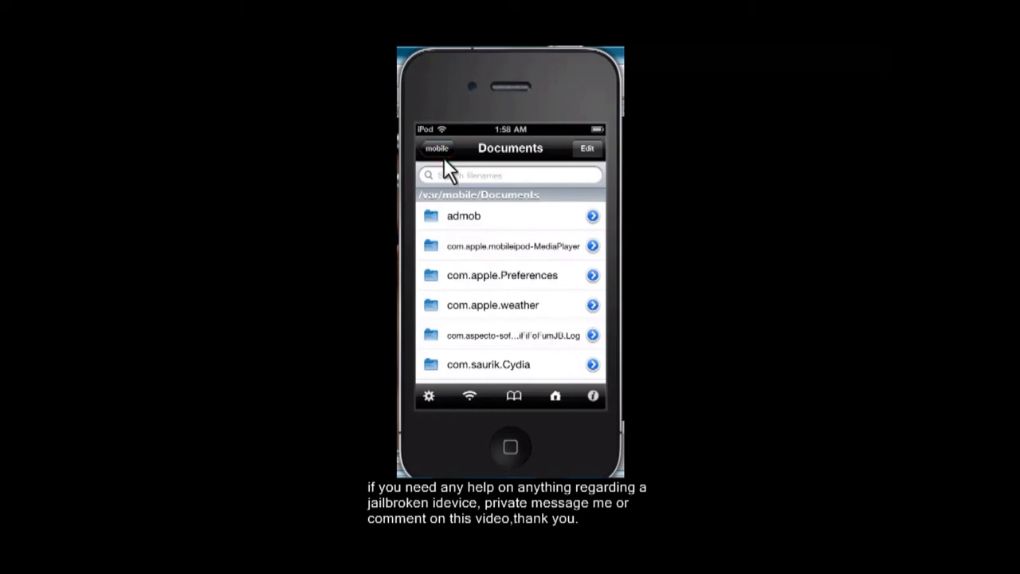
# Step: Navigate up from Documents to /var/mobile/Library/OS7/Tiles
pyautogui.click(436, 148)
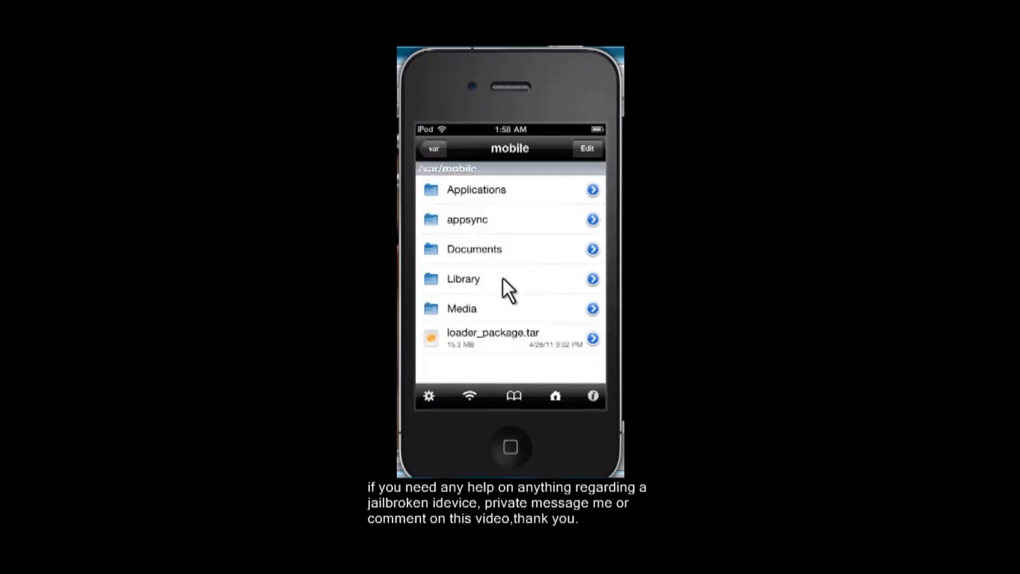
pyautogui.moveTo(494, 284)
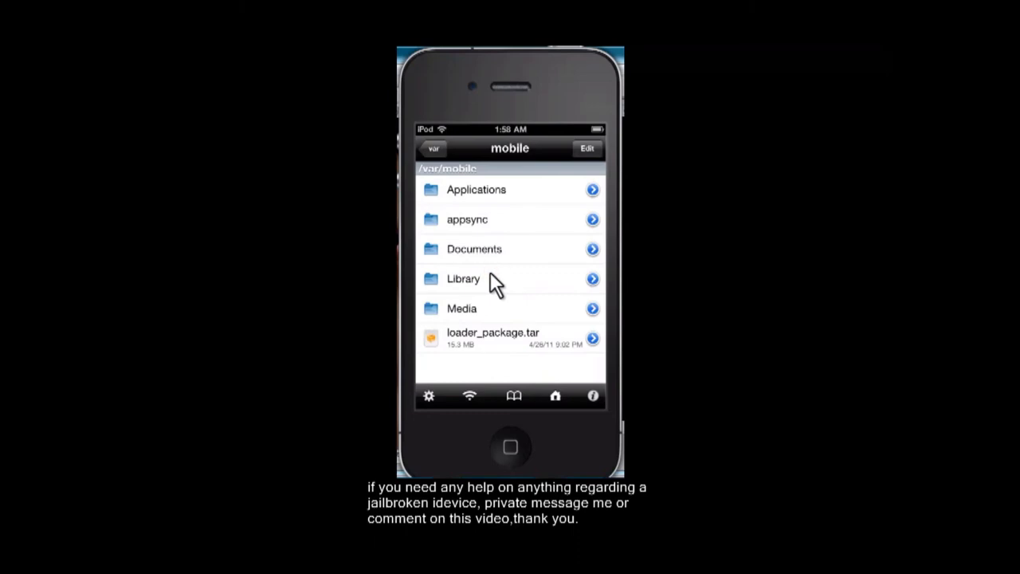
pyautogui.click(463, 279)
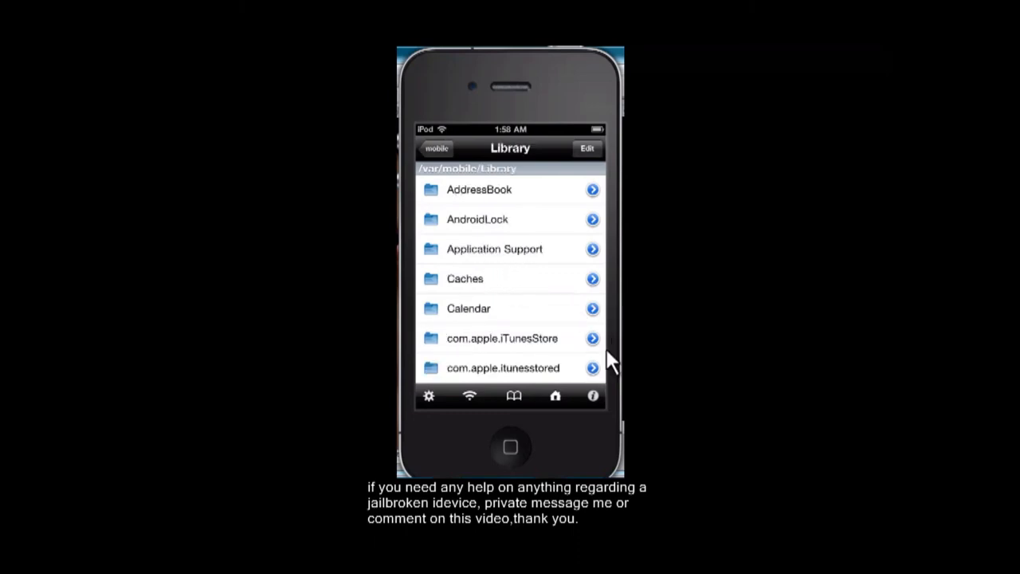
pyautogui.moveTo(540, 347)
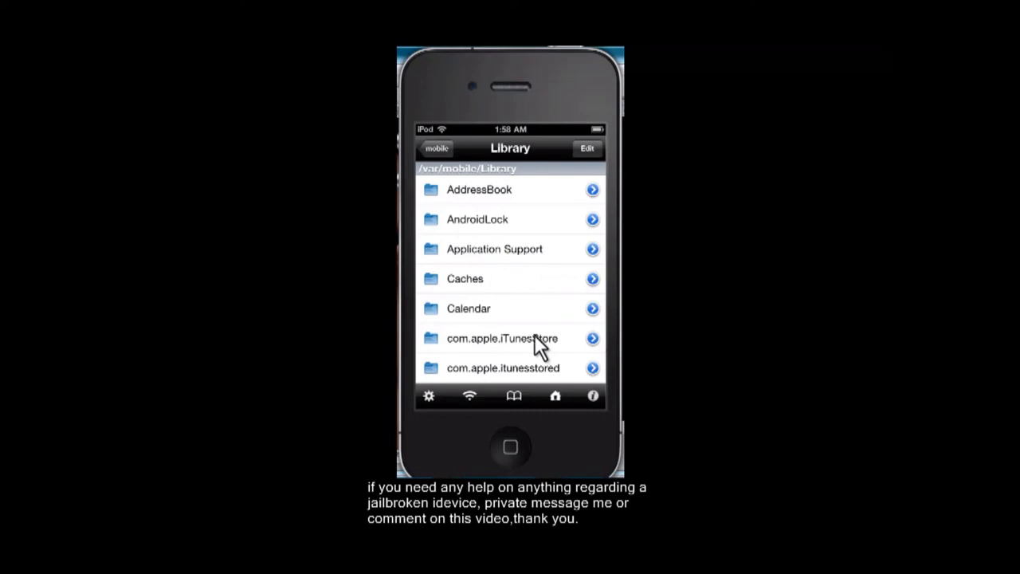
pyautogui.scroll(-3)
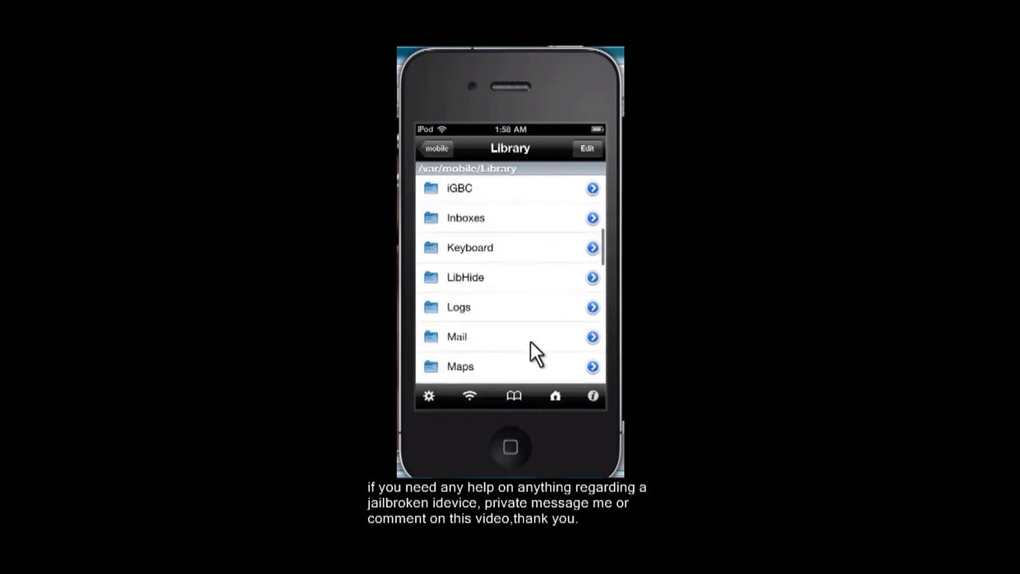
pyautogui.scroll(-3)
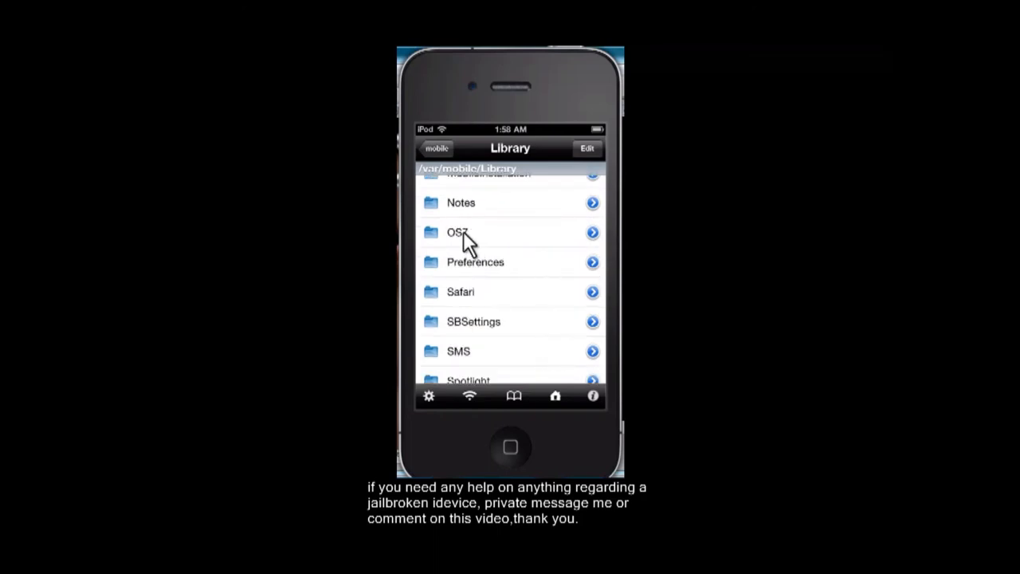
pyautogui.moveTo(497, 276)
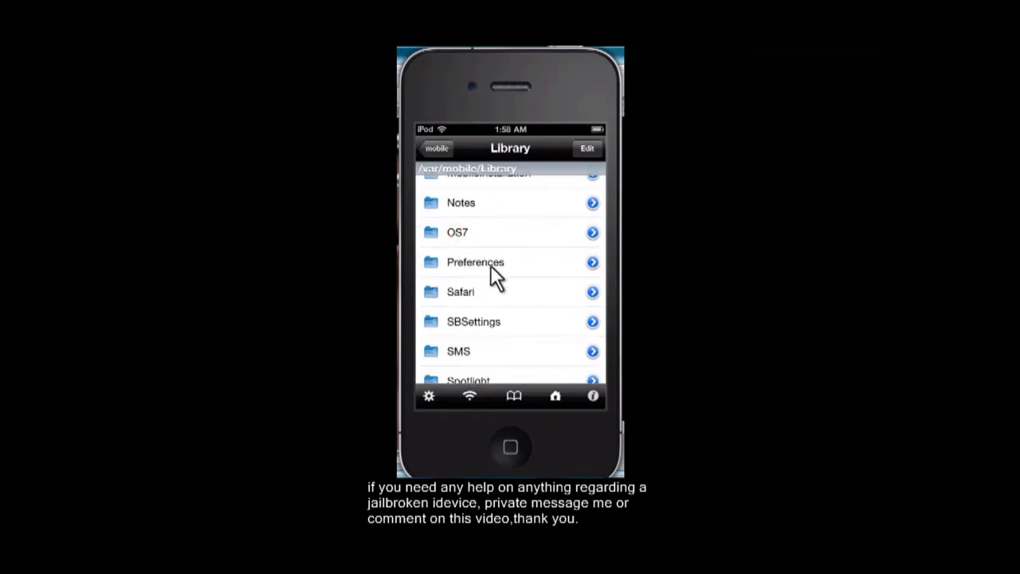
pyautogui.click(458, 231)
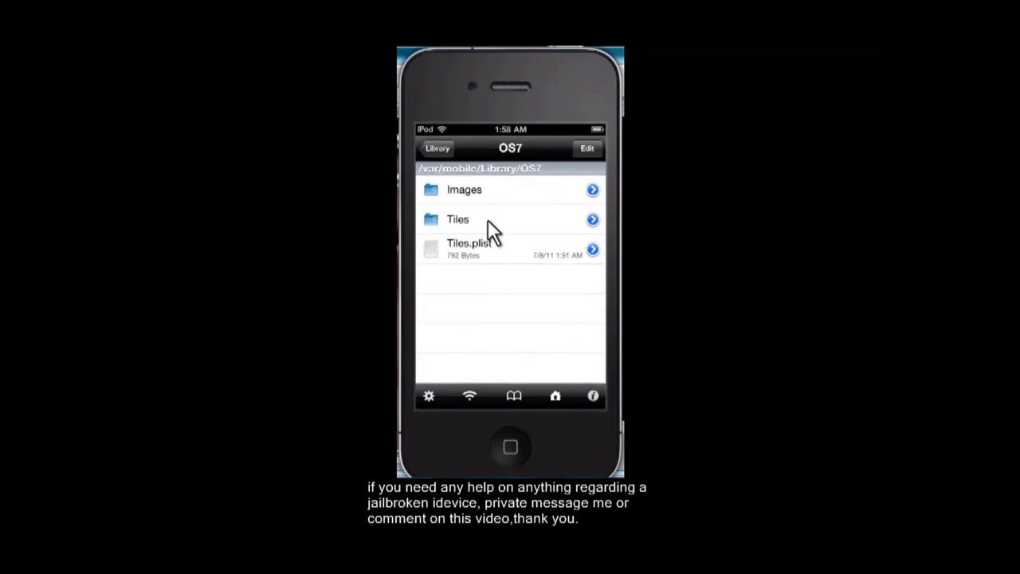
pyautogui.moveTo(478, 235)
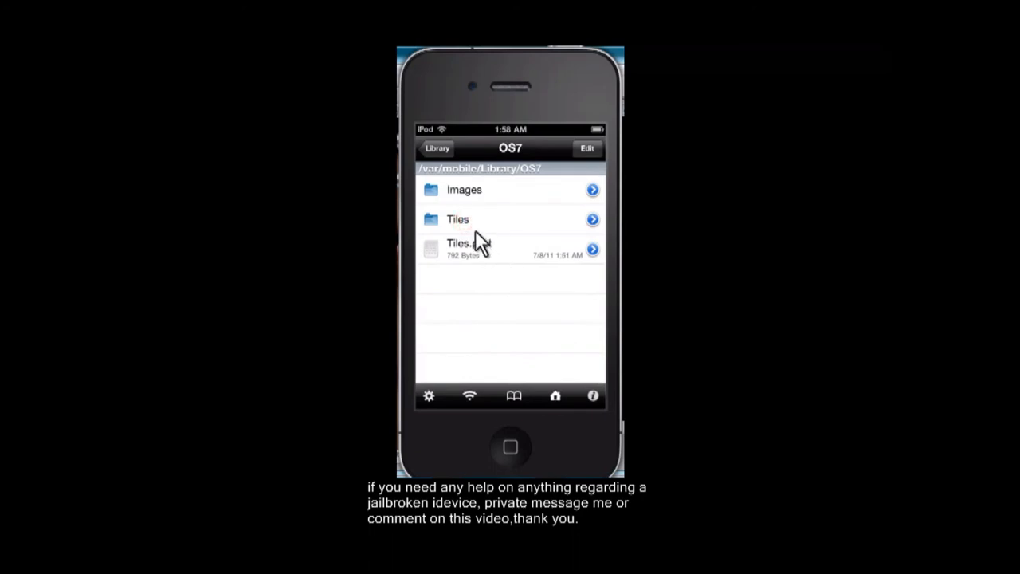
pyautogui.click(457, 219)
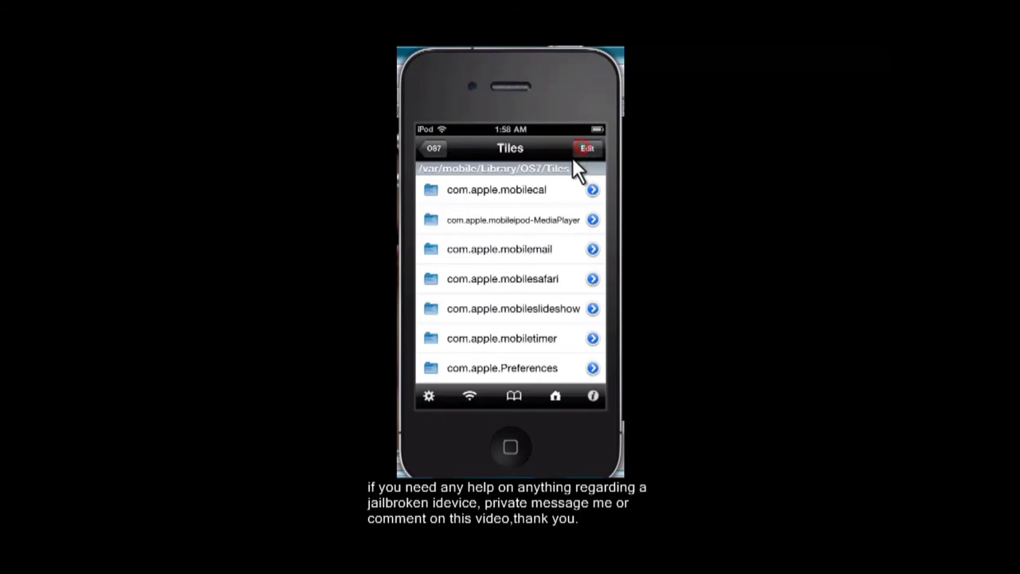
# Step: Put the Tiles folder into edit mode to change its contents
pyautogui.click(587, 148)
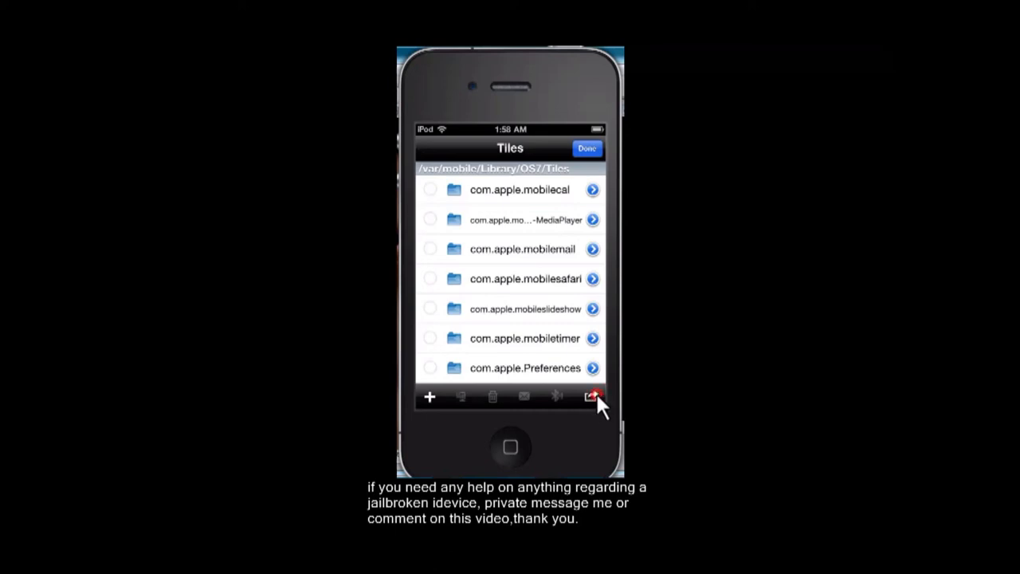
pyautogui.click(593, 397)
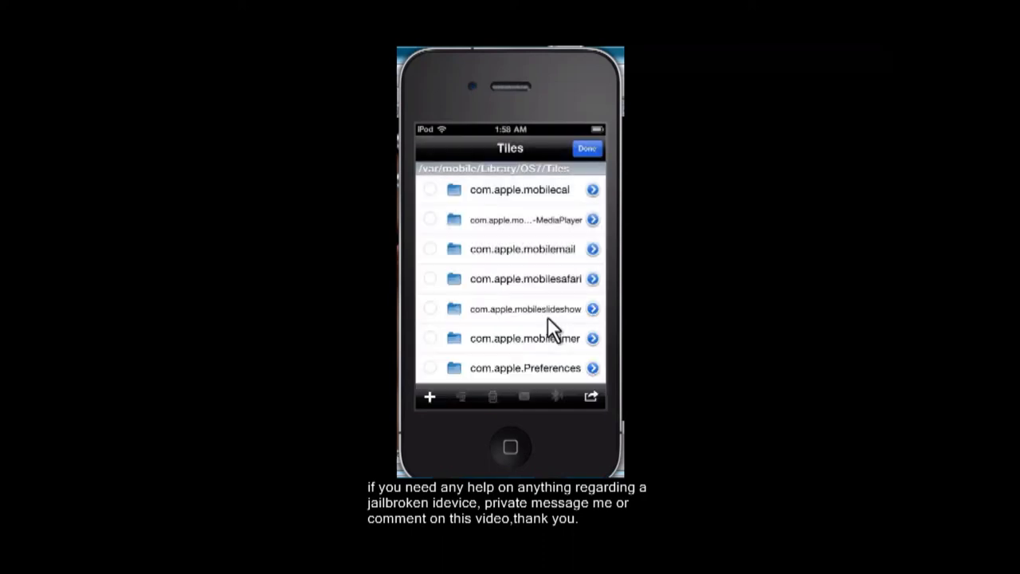
pyautogui.click(587, 149)
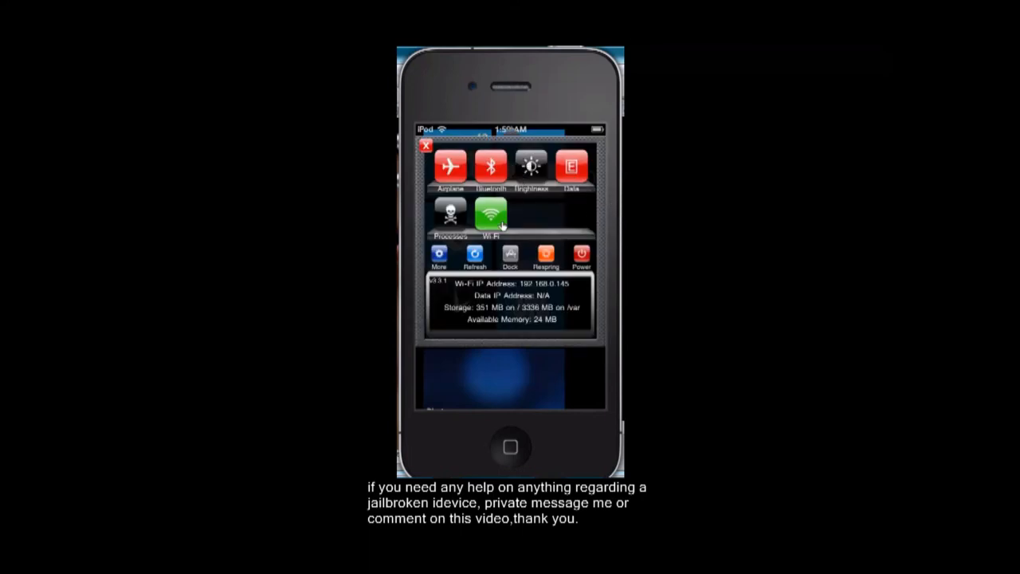
# Step: Respring from SBSettings to load the new tiles, then reconnect to the detected device
pyautogui.click(545, 256)
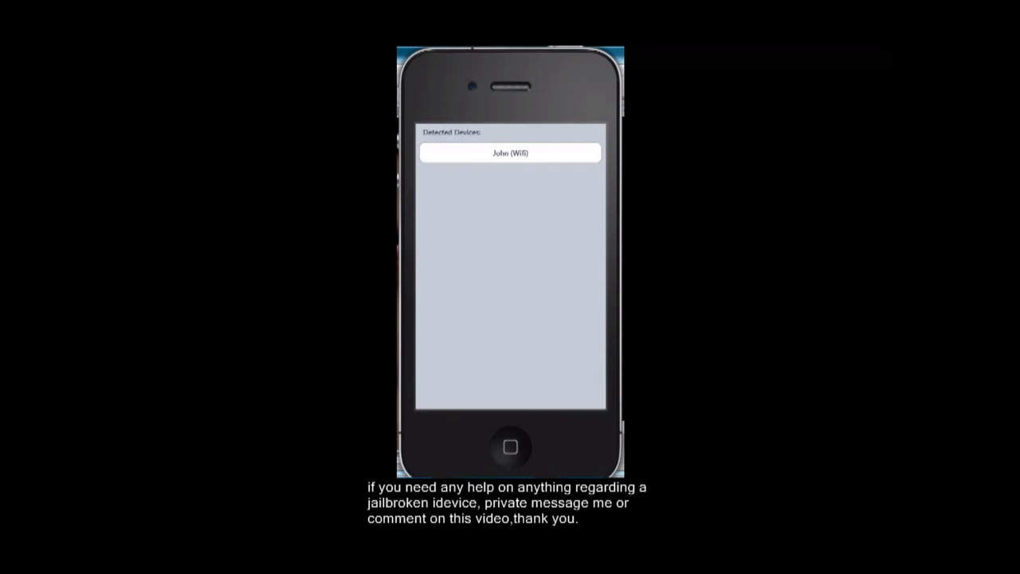
pyautogui.click(510, 152)
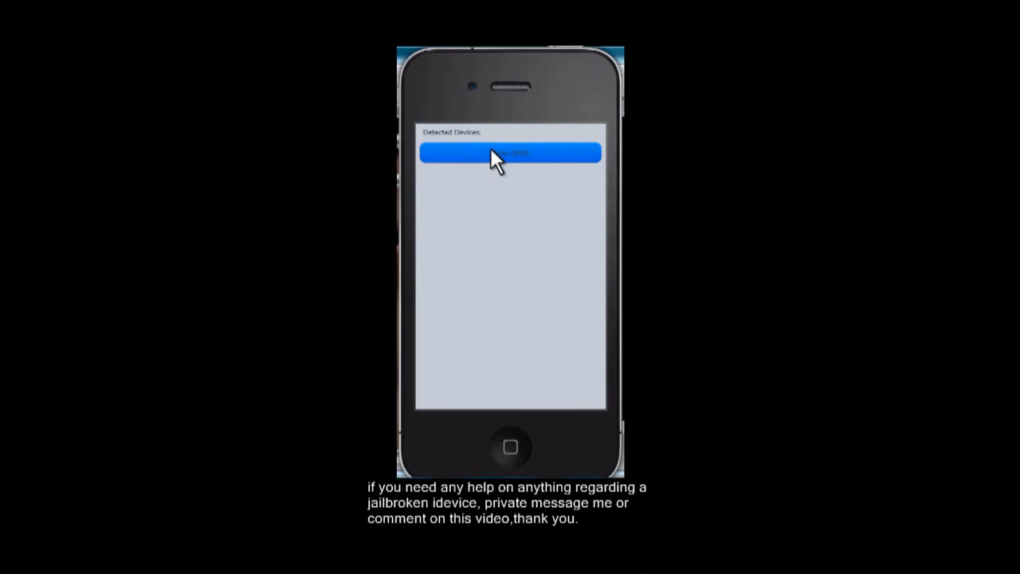
pyautogui.click(510, 153)
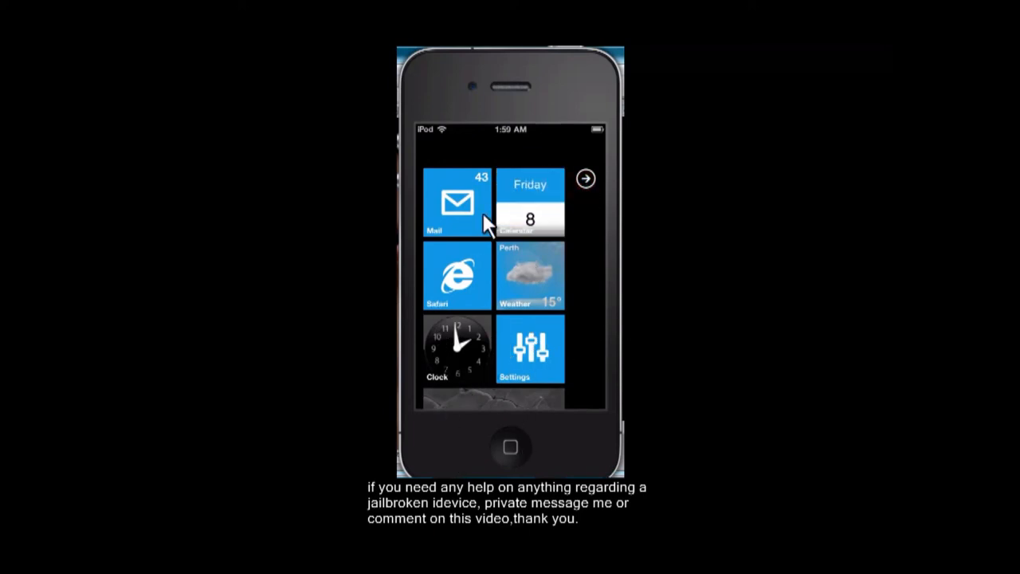
# Step: Scroll the OS7 app list down to Cydia and choose Pin to Start Menu
pyautogui.click(585, 178)
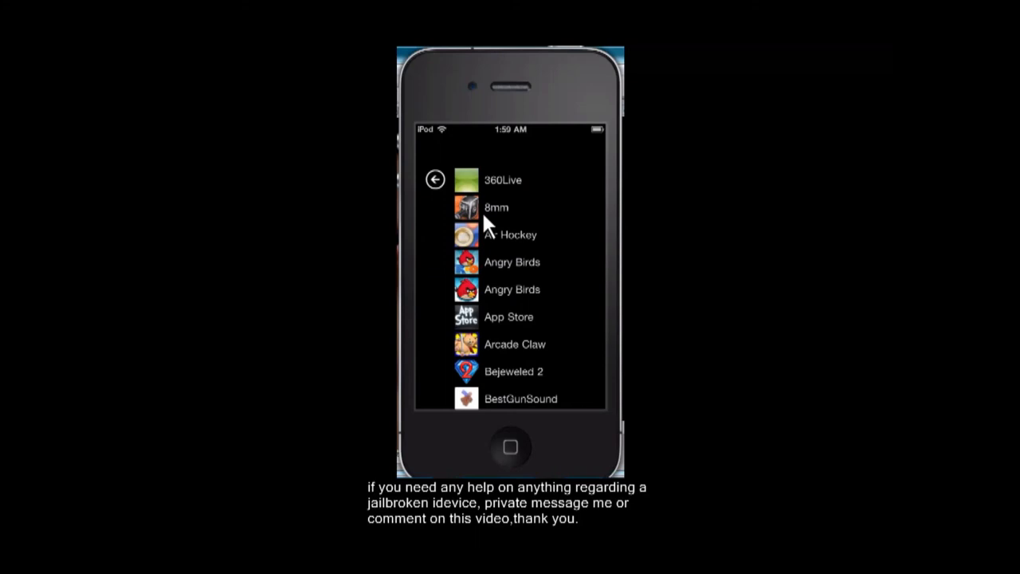
pyautogui.scroll(-3)
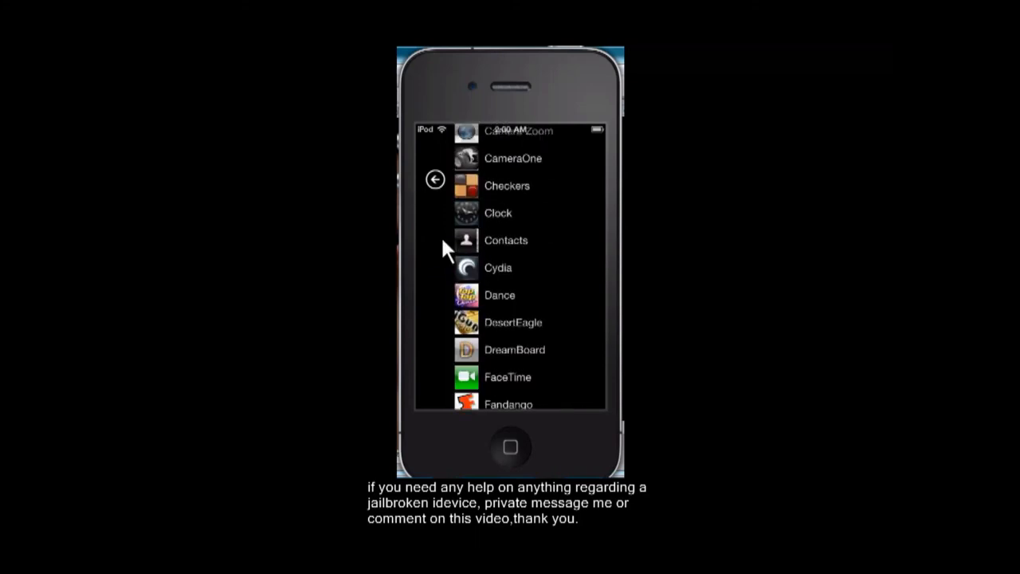
pyautogui.moveTo(472, 270)
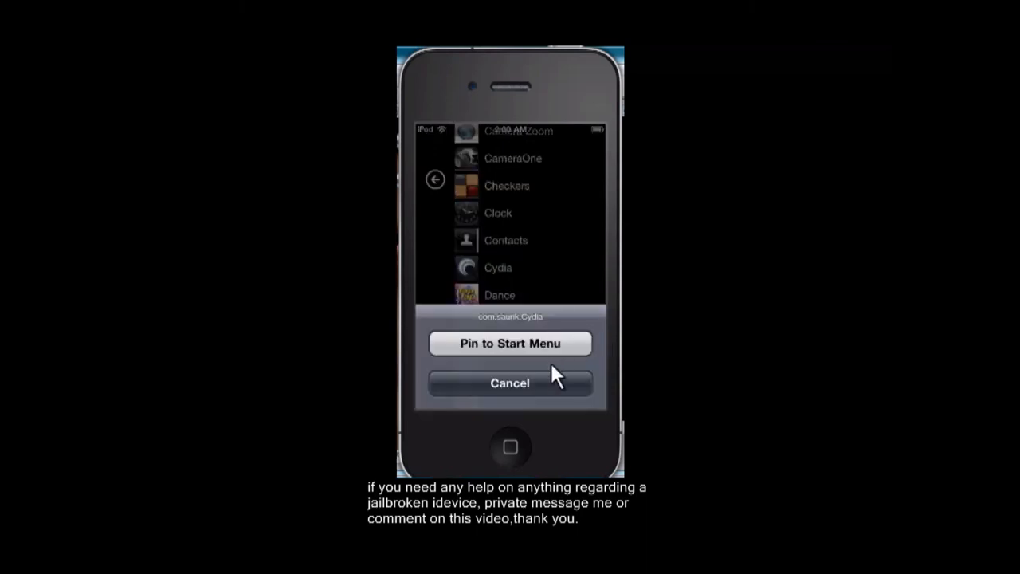
pyautogui.moveTo(567, 357)
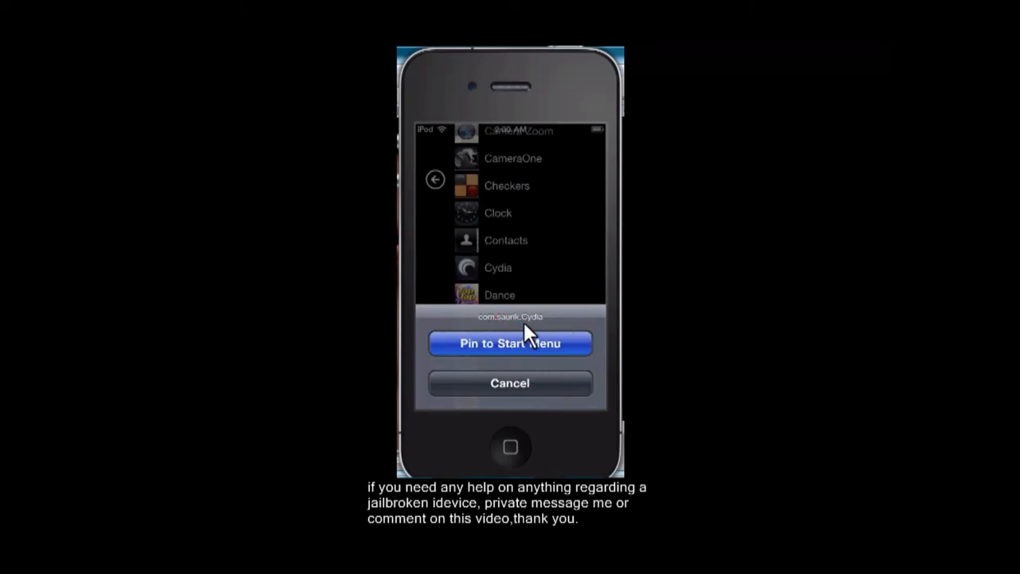
pyautogui.moveTo(574, 311)
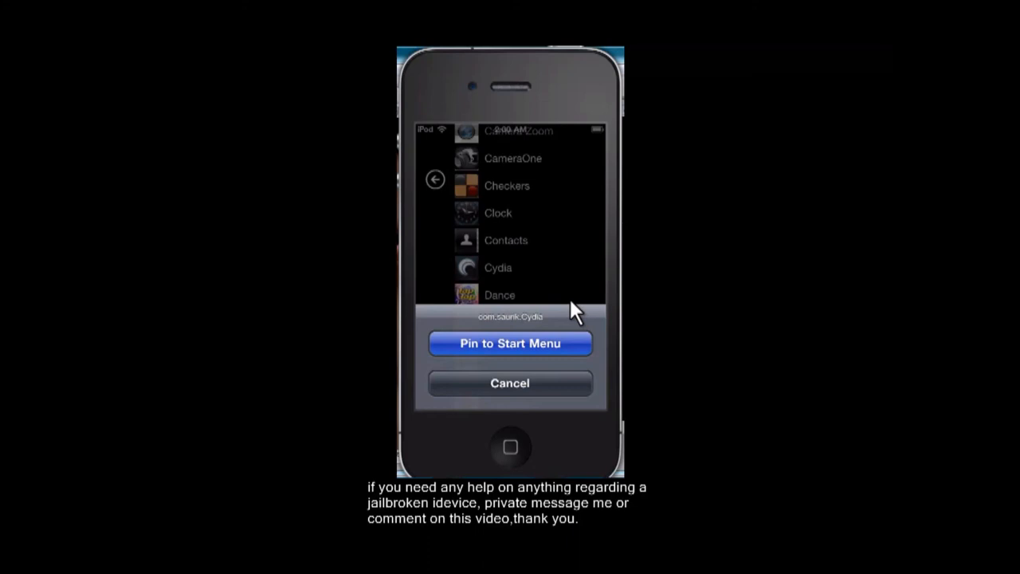
pyautogui.moveTo(470, 331)
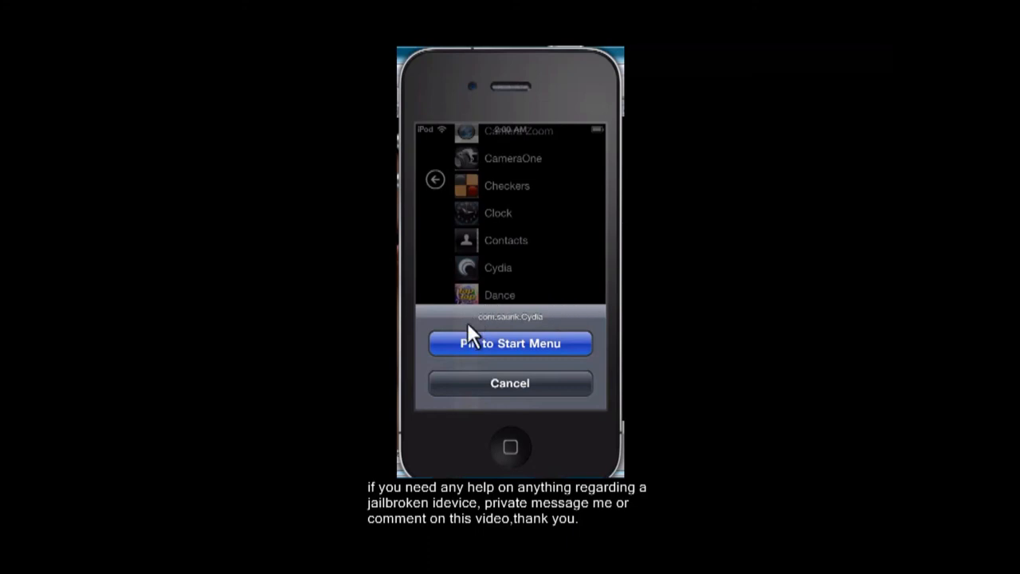
pyautogui.click(509, 343)
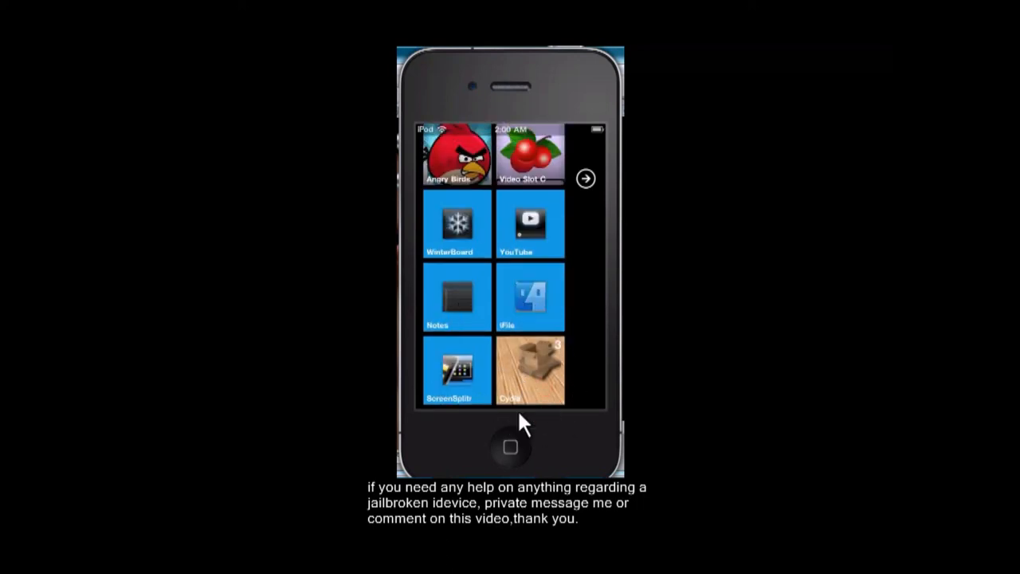
pyautogui.moveTo(522, 382)
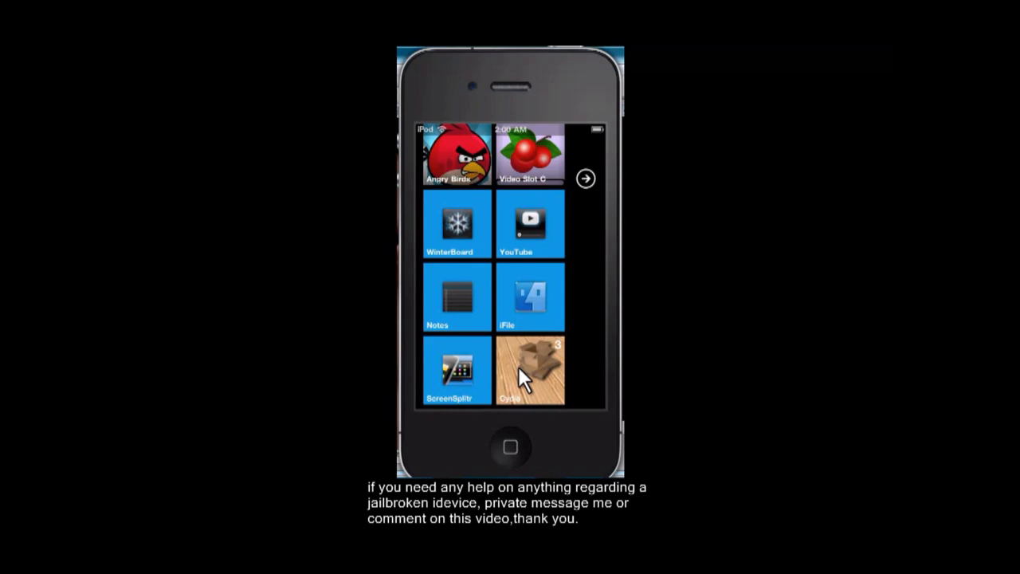
pyautogui.moveTo(526, 271)
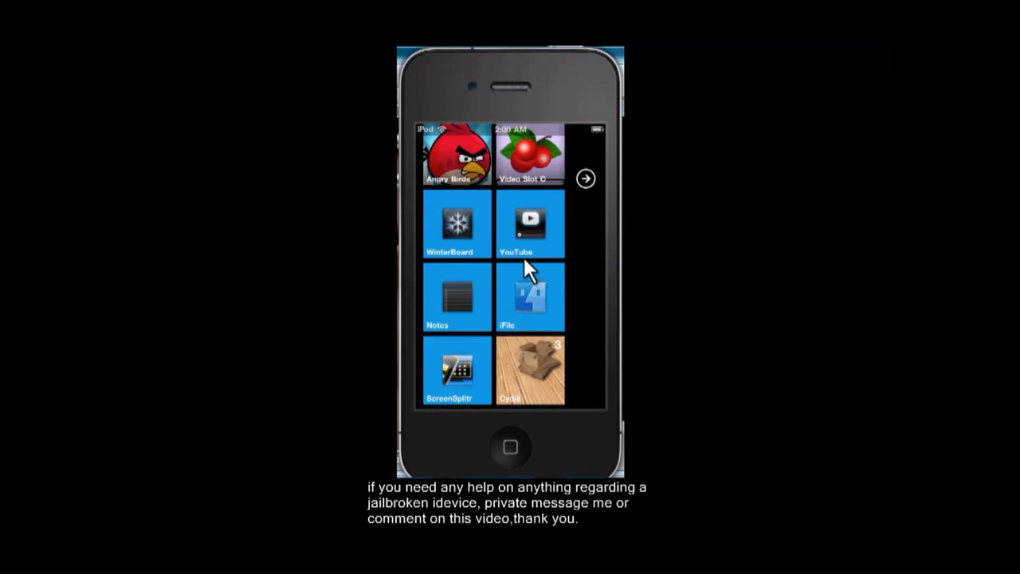
pyautogui.moveTo(535, 275)
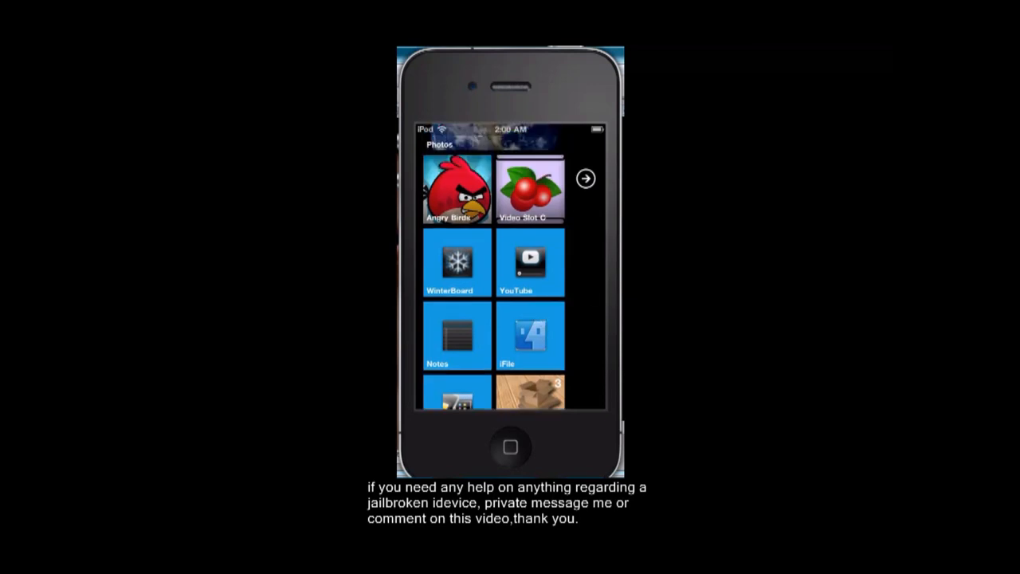
pyautogui.scroll(-3)
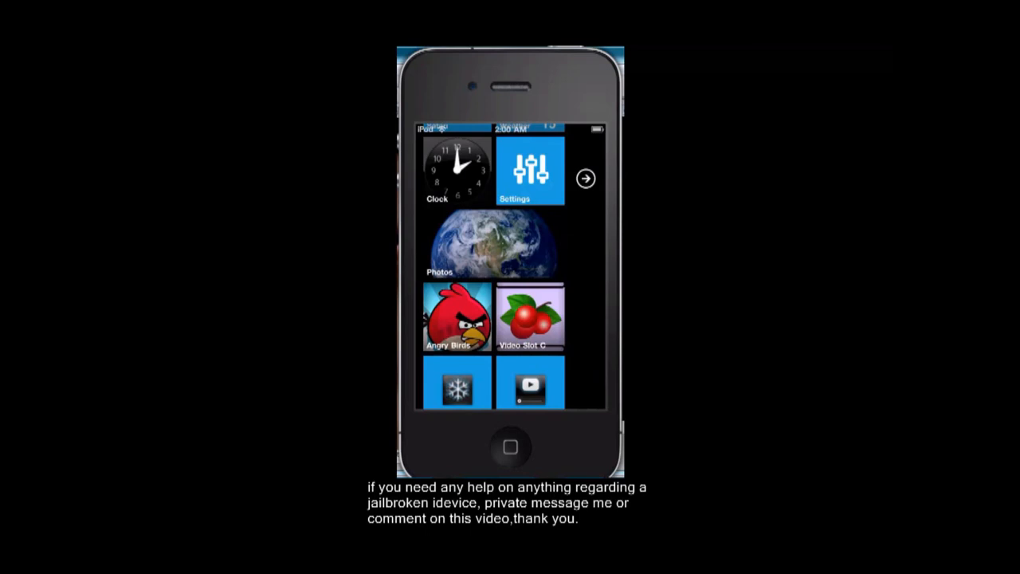
pyautogui.click(586, 178)
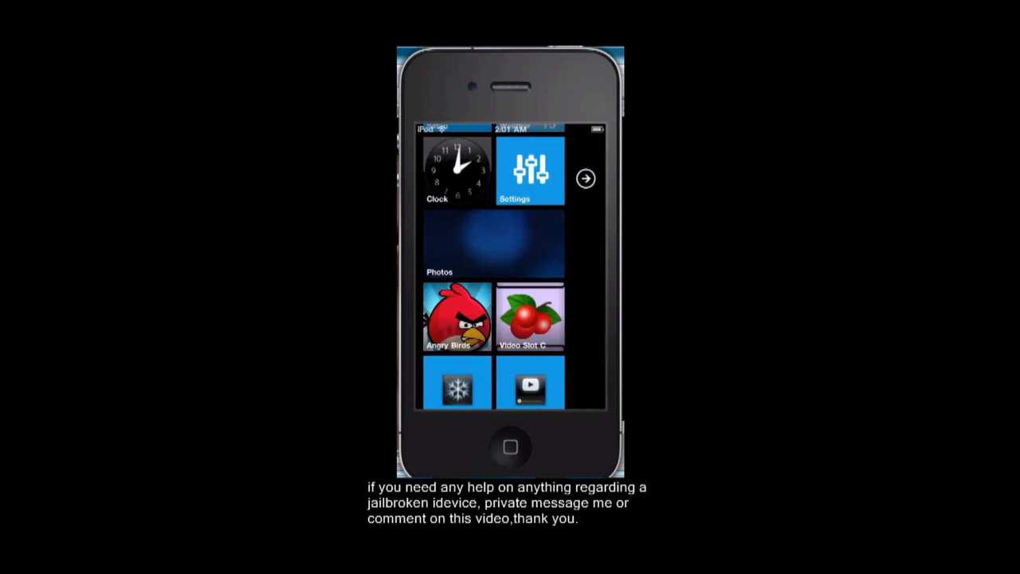
pyautogui.scroll(-3)
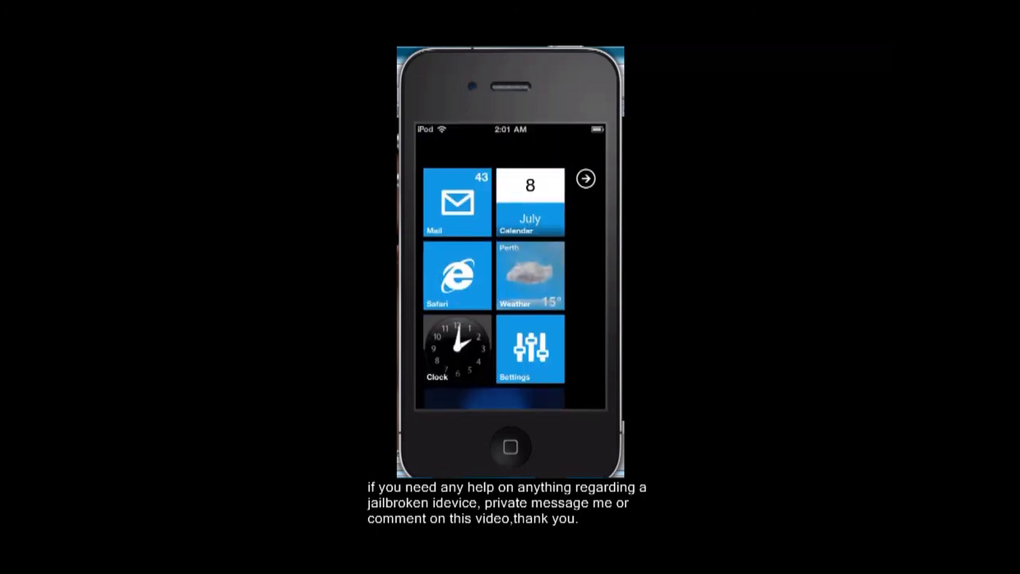